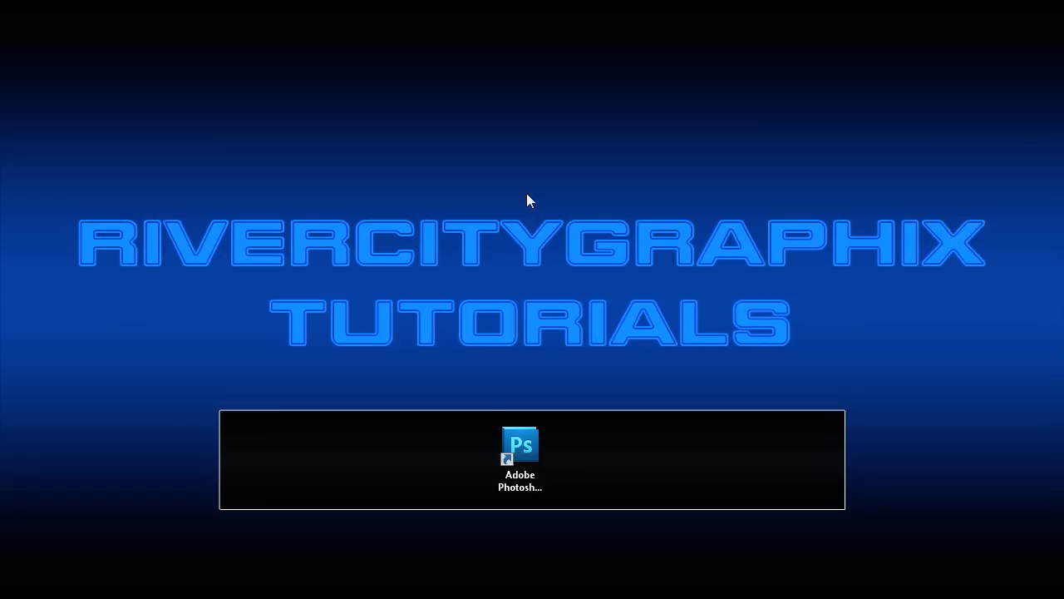
- Launch Photoshop and reveal the Marquee tool's flyout of selection variants
double_click(519, 445)
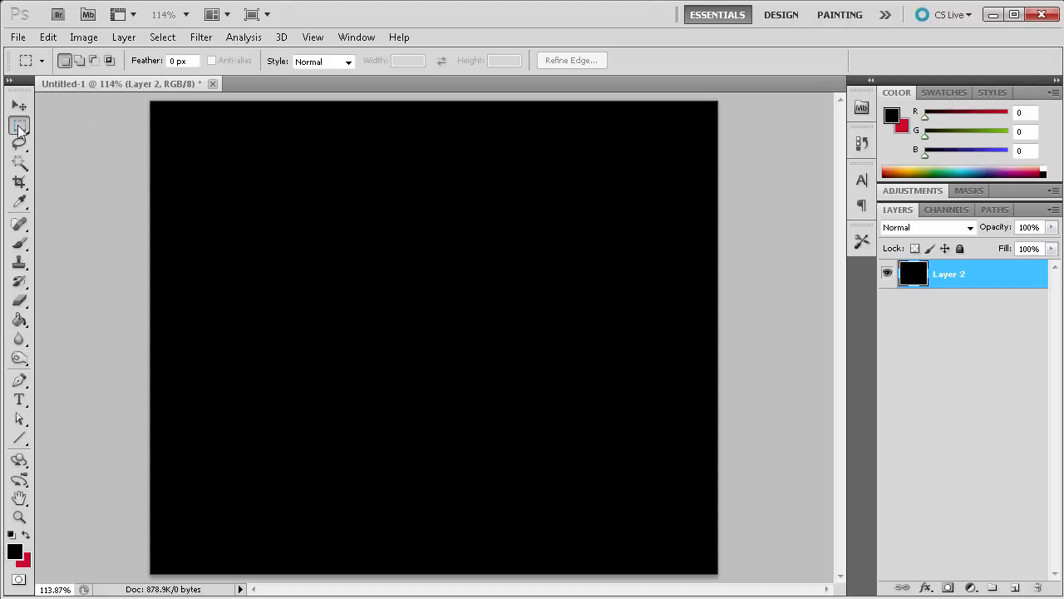
click(20, 125)
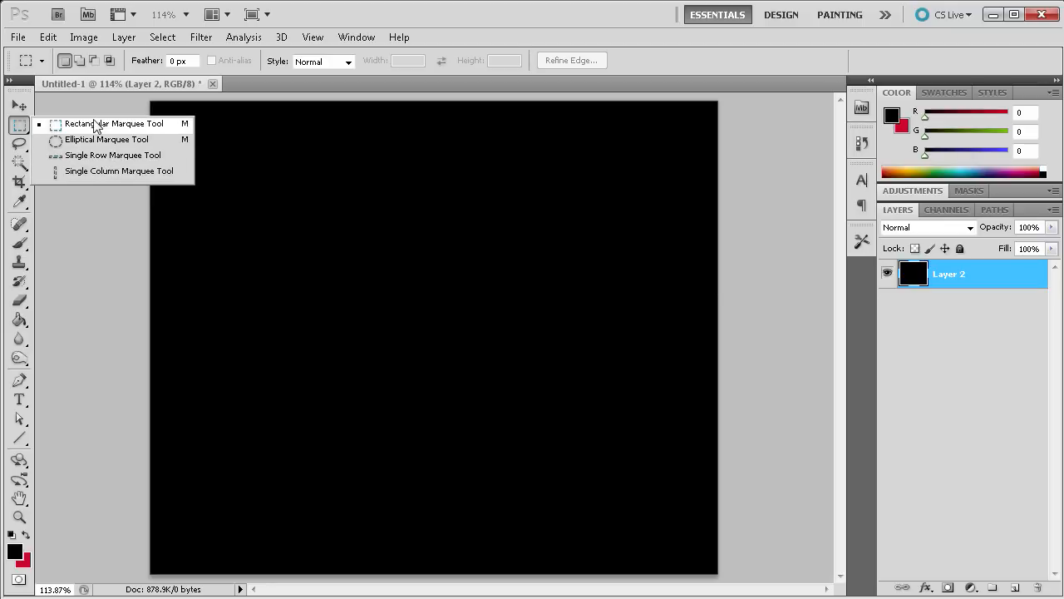
mouse_move(100, 158)
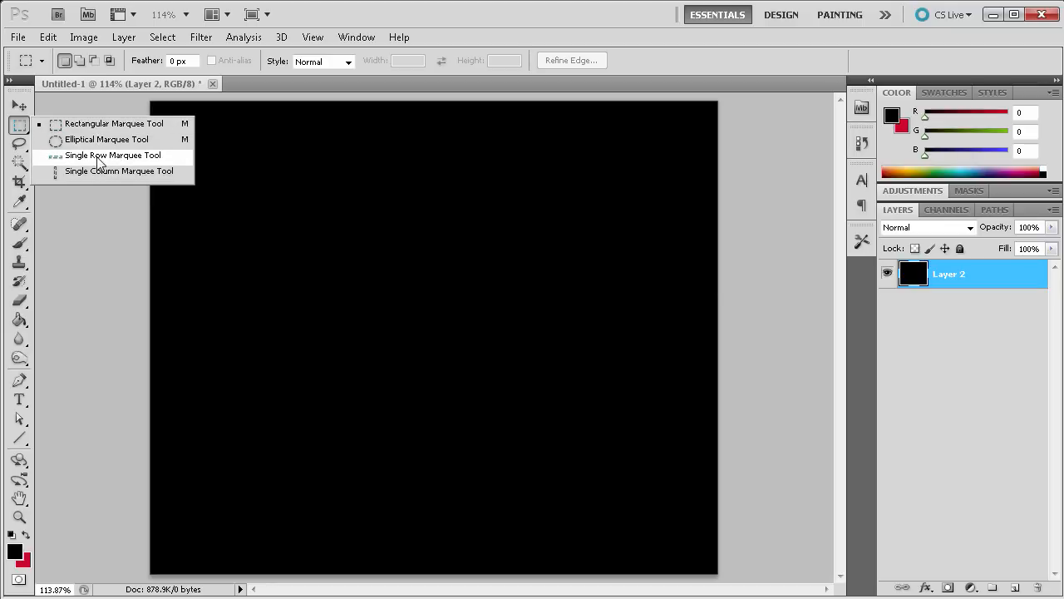
mouse_move(90, 193)
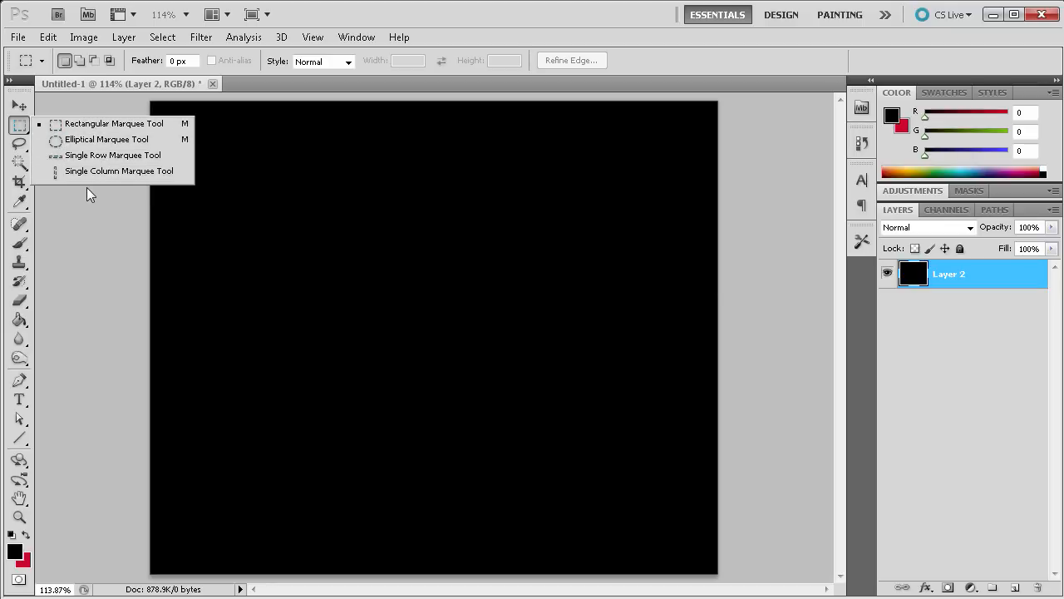
mouse_move(116, 123)
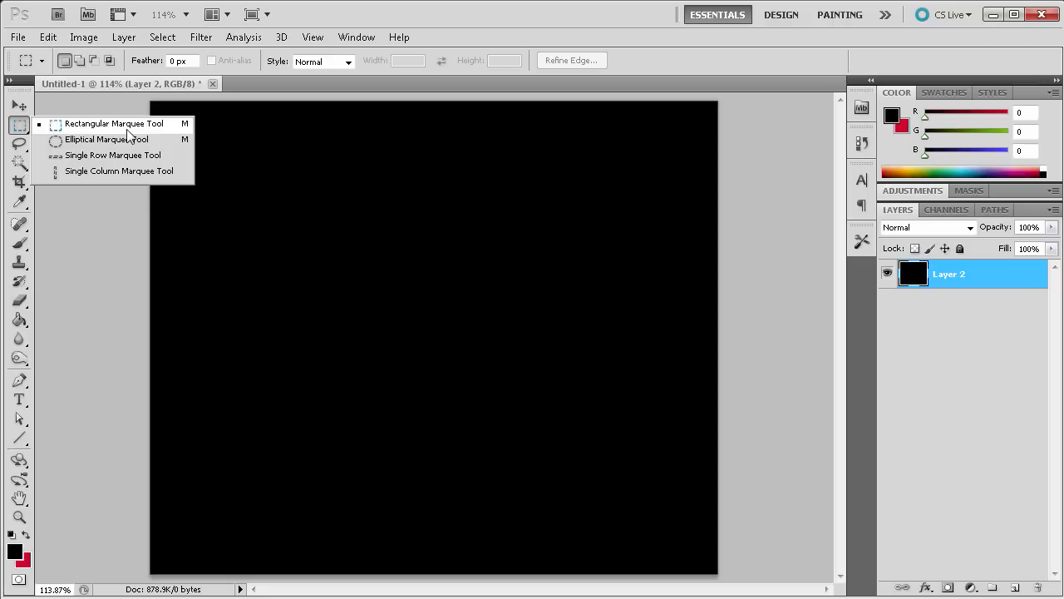
- Make a rectangular marquee selection on the black canvas and adjust its Feather amount
click(113, 123)
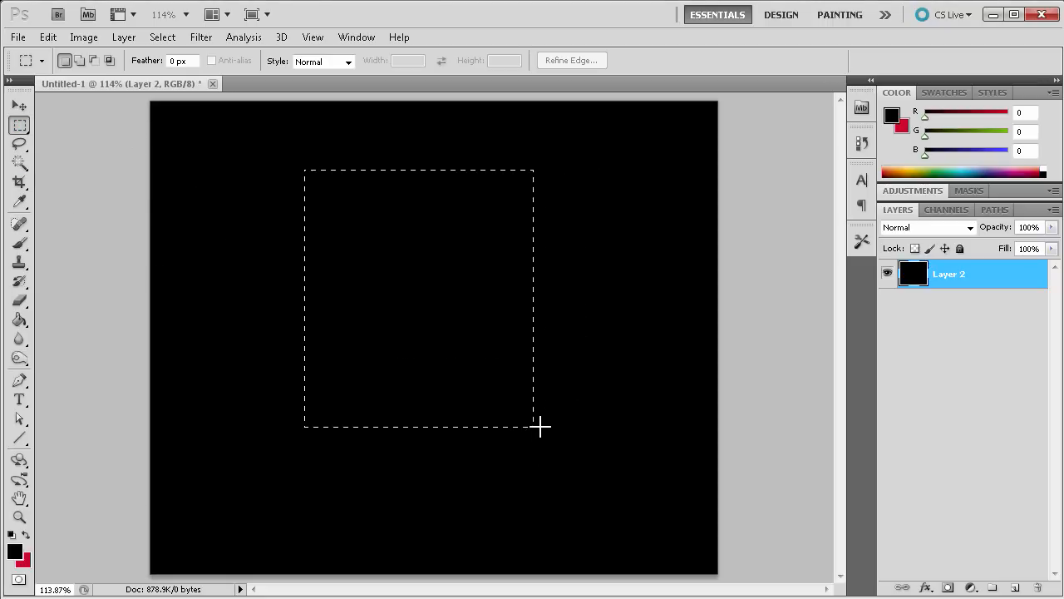
drag(541, 425, 562, 394)
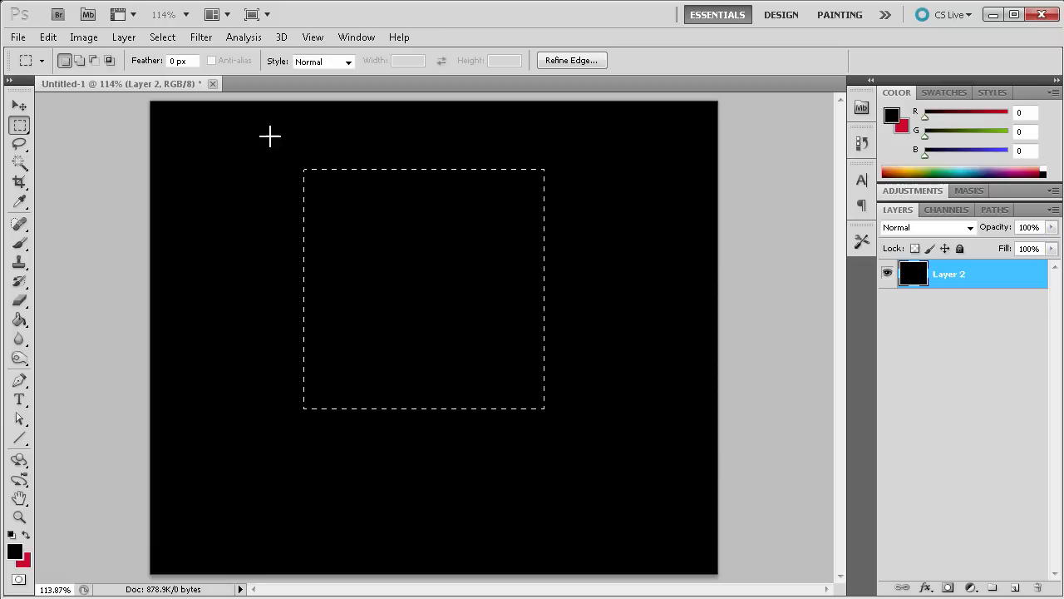
click(181, 60)
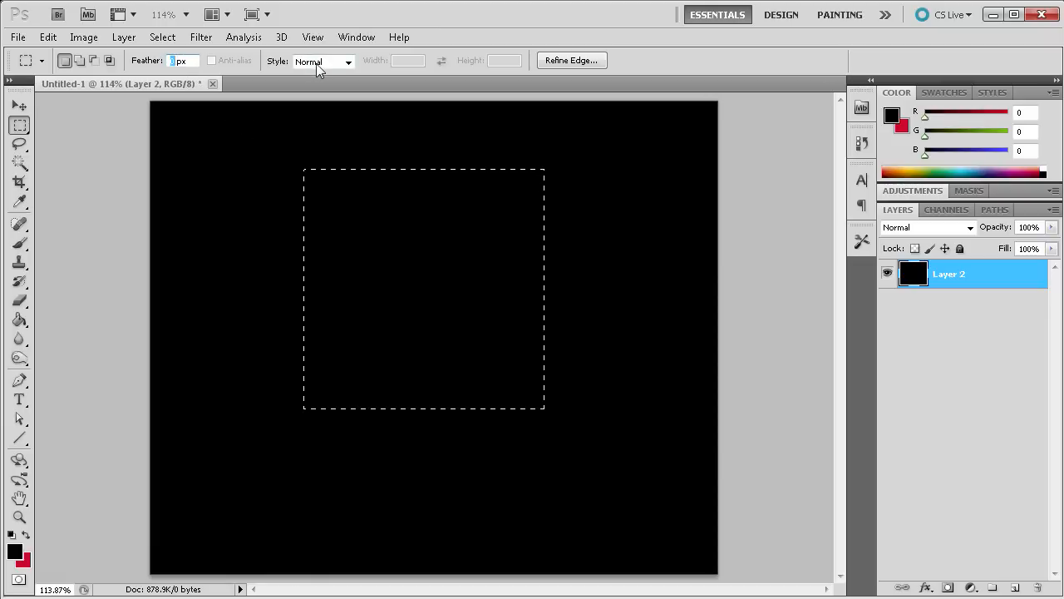
- Try the Fixed Ratio and Fixed Size selection styles, then return Style to Normal
click(348, 60)
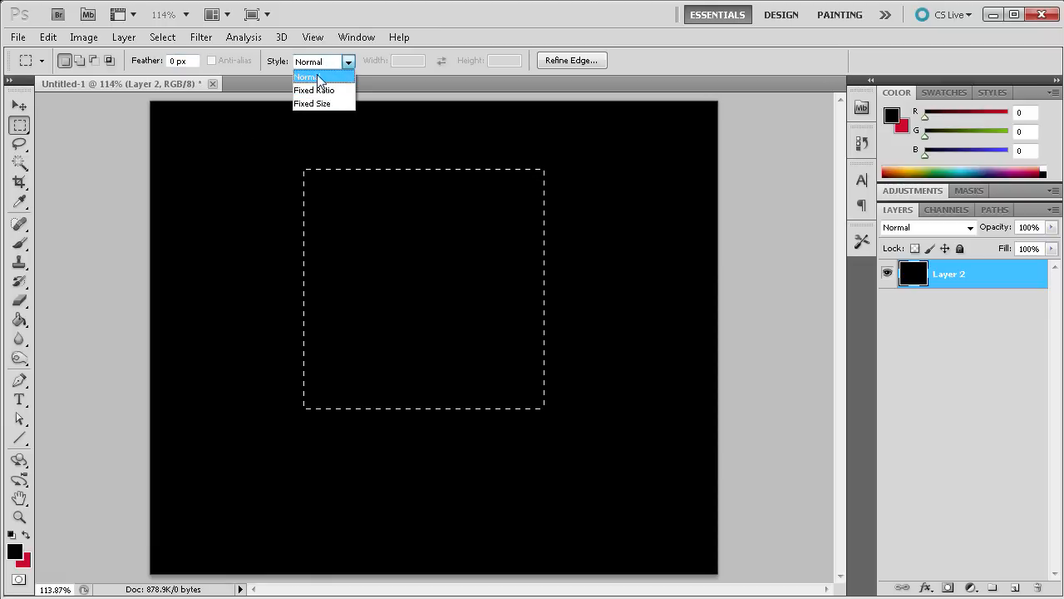
click(314, 90)
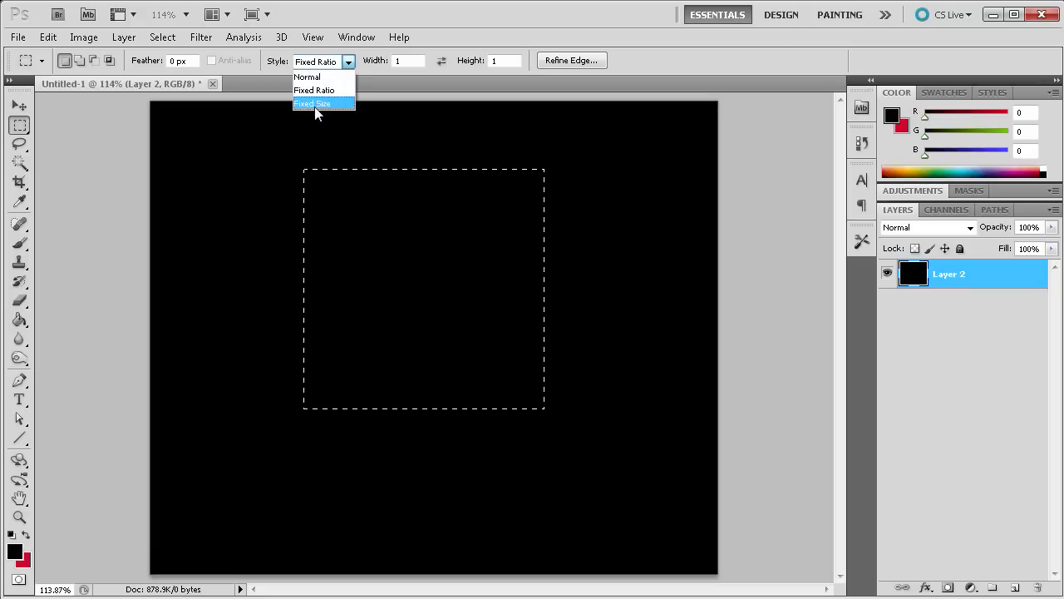
click(312, 104)
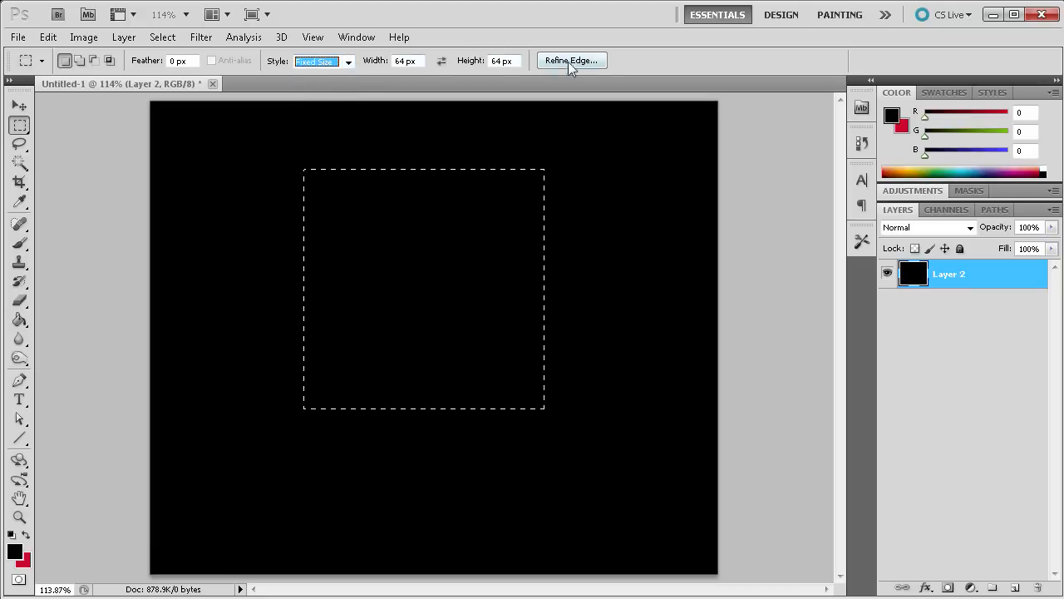
click(347, 60)
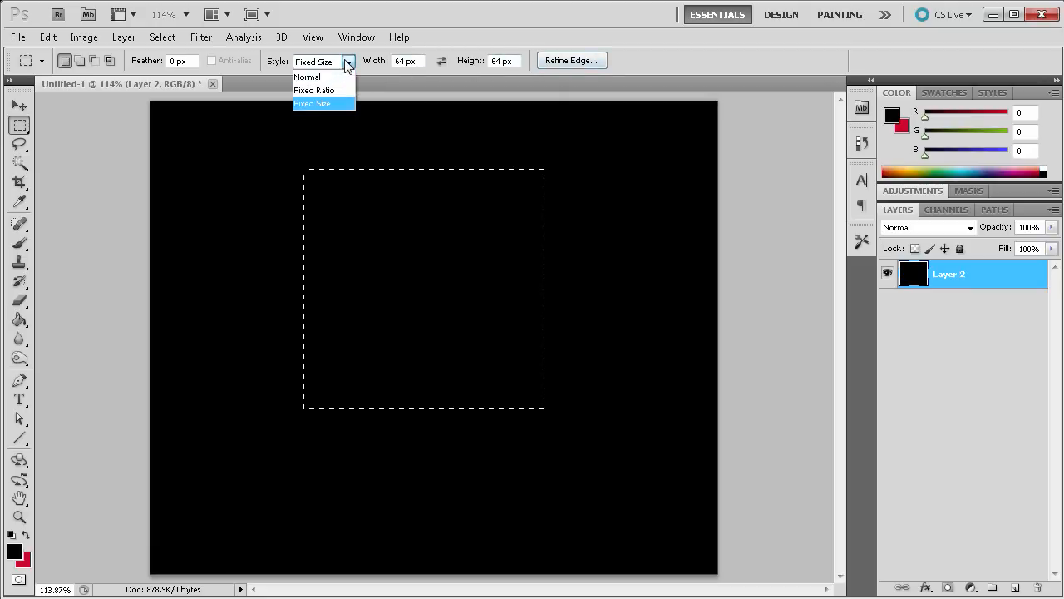
click(306, 77)
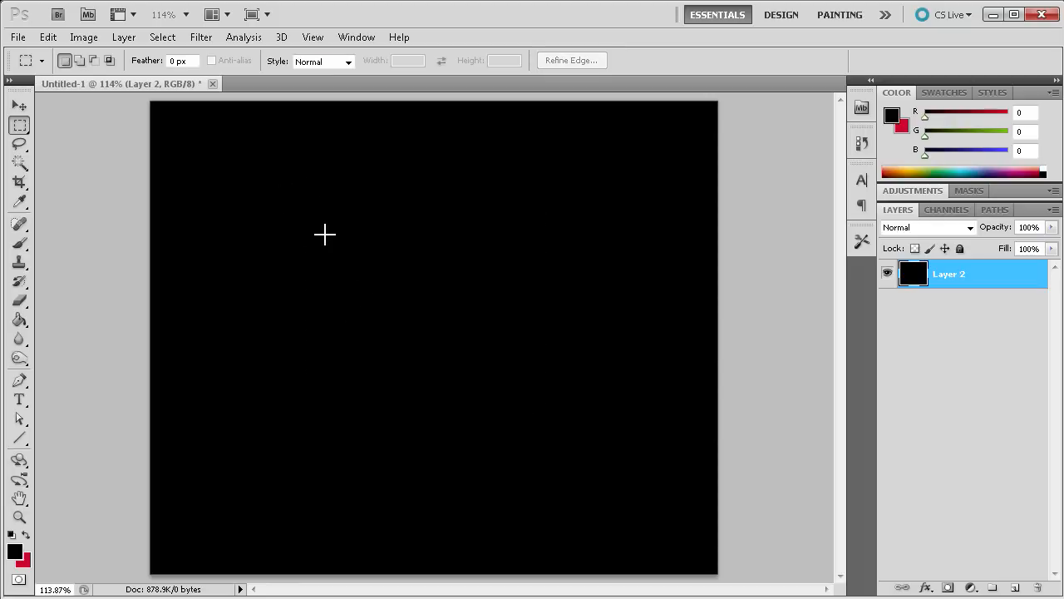
drag(324, 236, 484, 385)
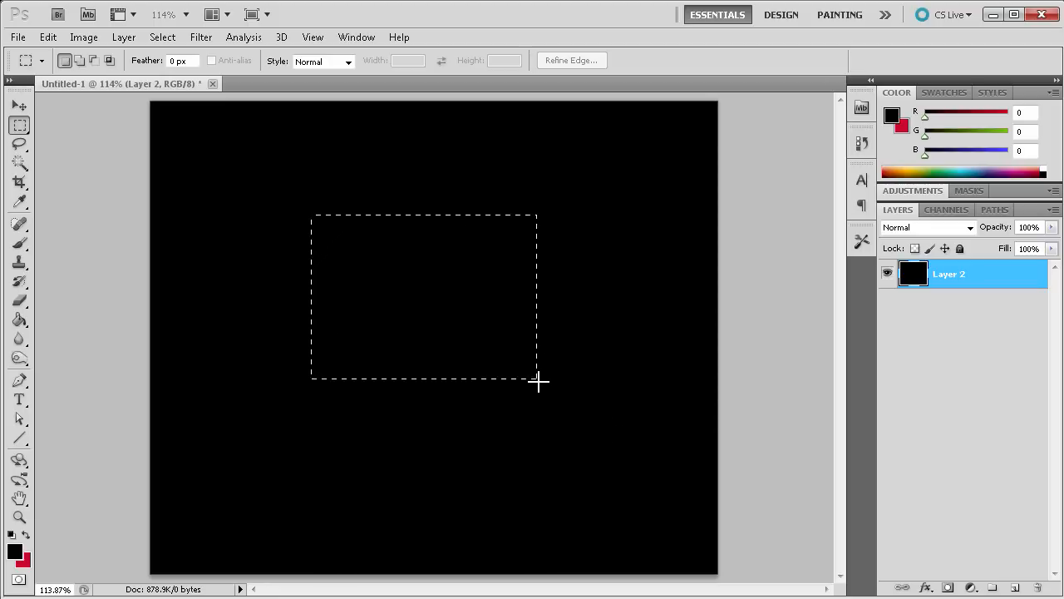
drag(419, 233, 616, 433)
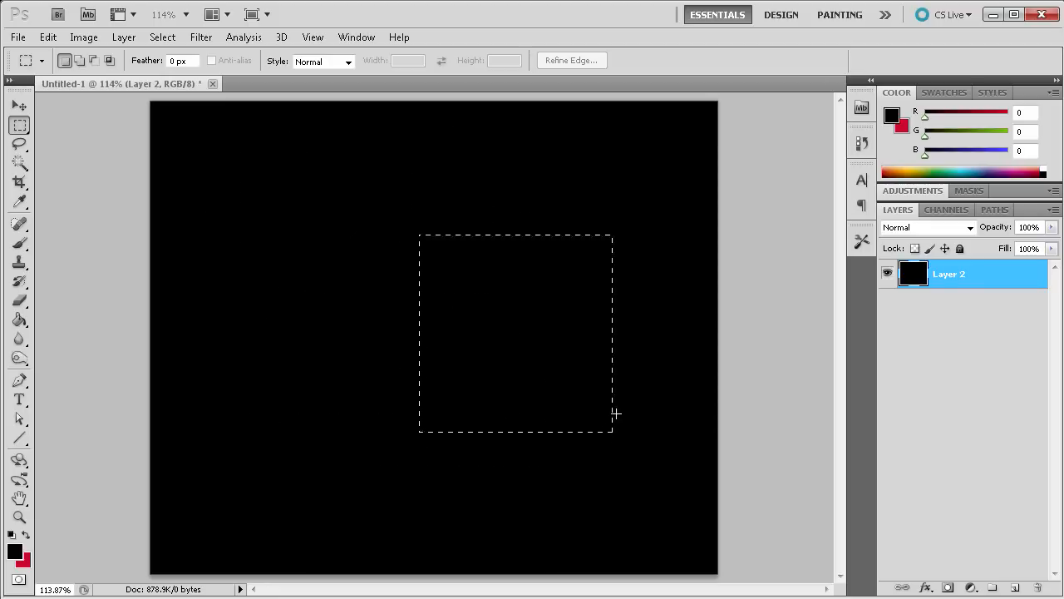
drag(616, 413, 464, 353)
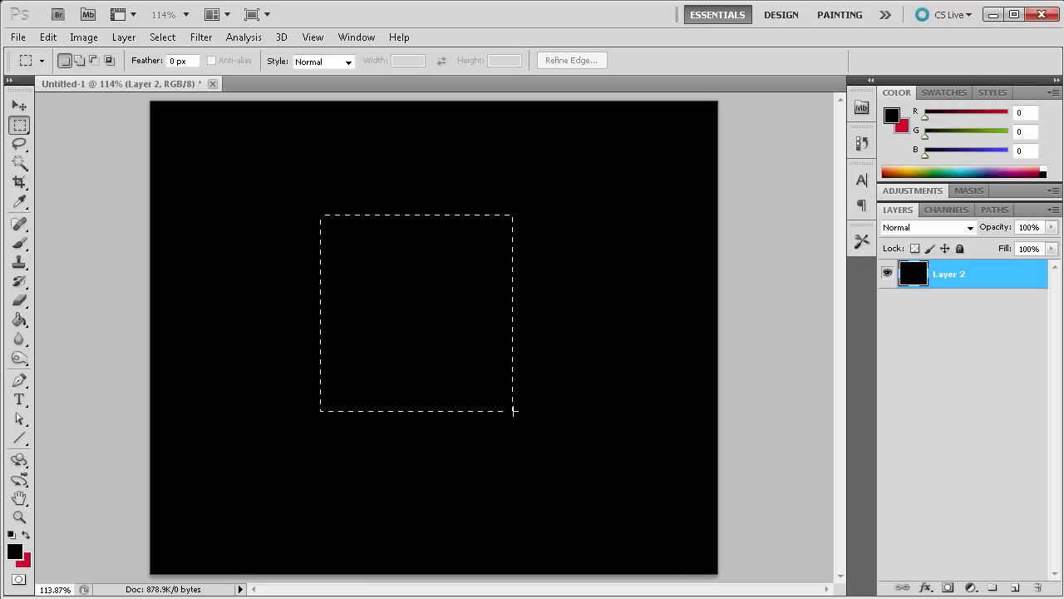
drag(512, 411, 406, 353)
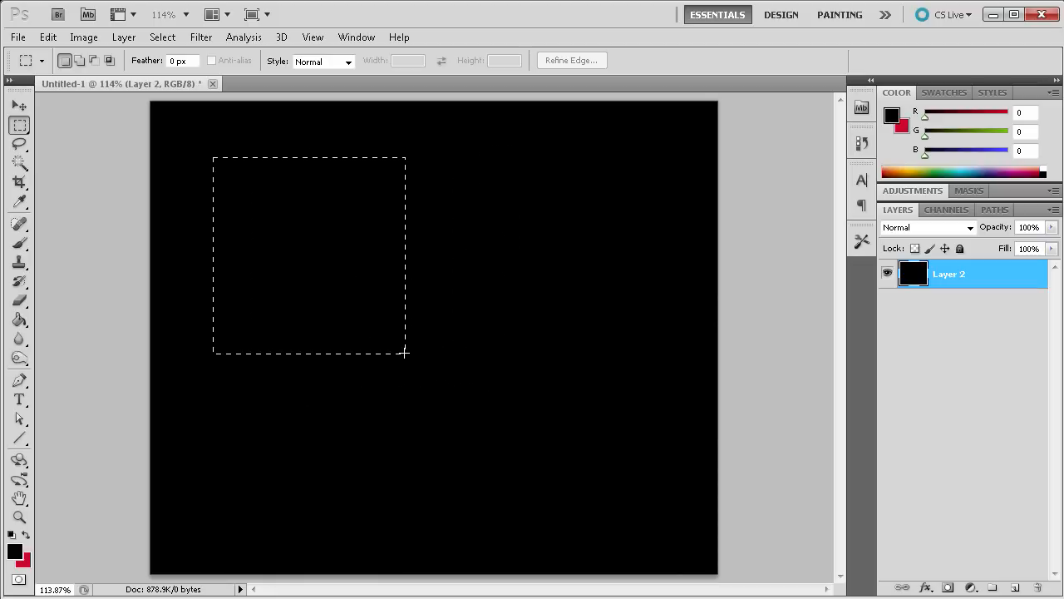
drag(403, 352, 529, 356)
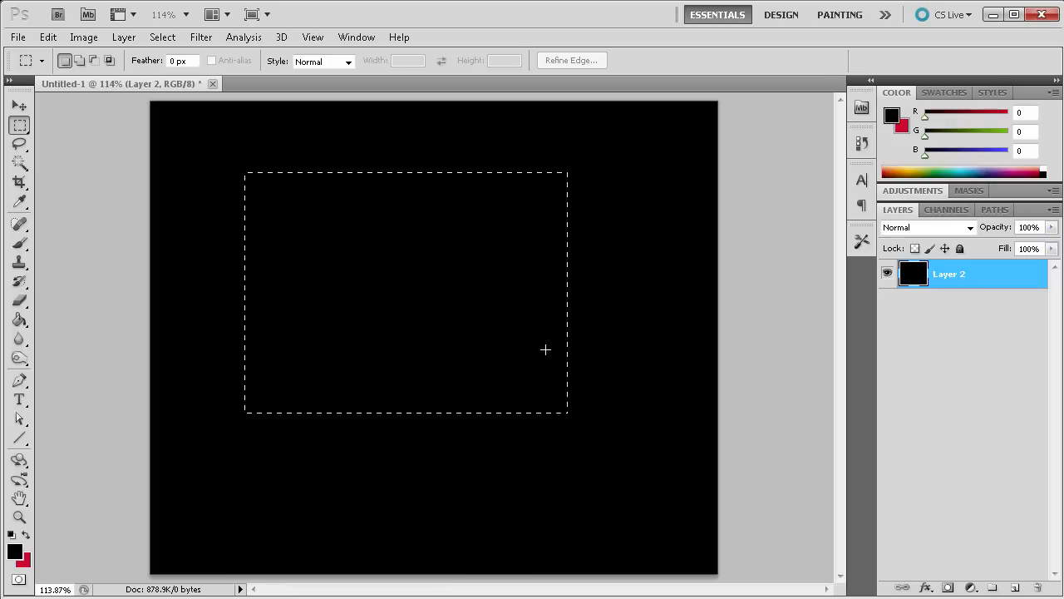
drag(545, 349, 411, 367)
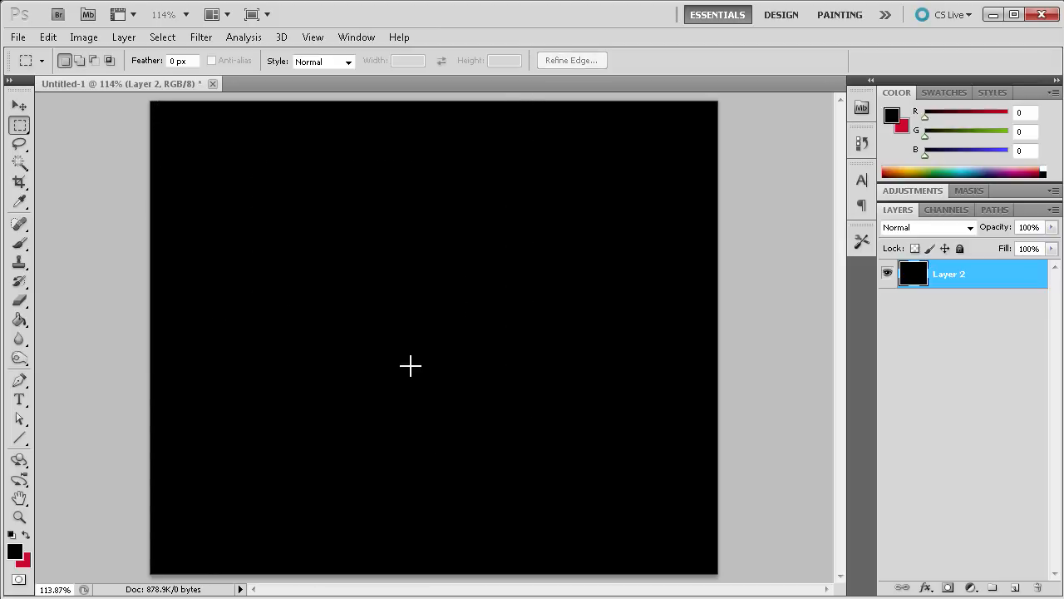
mouse_move(443, 340)
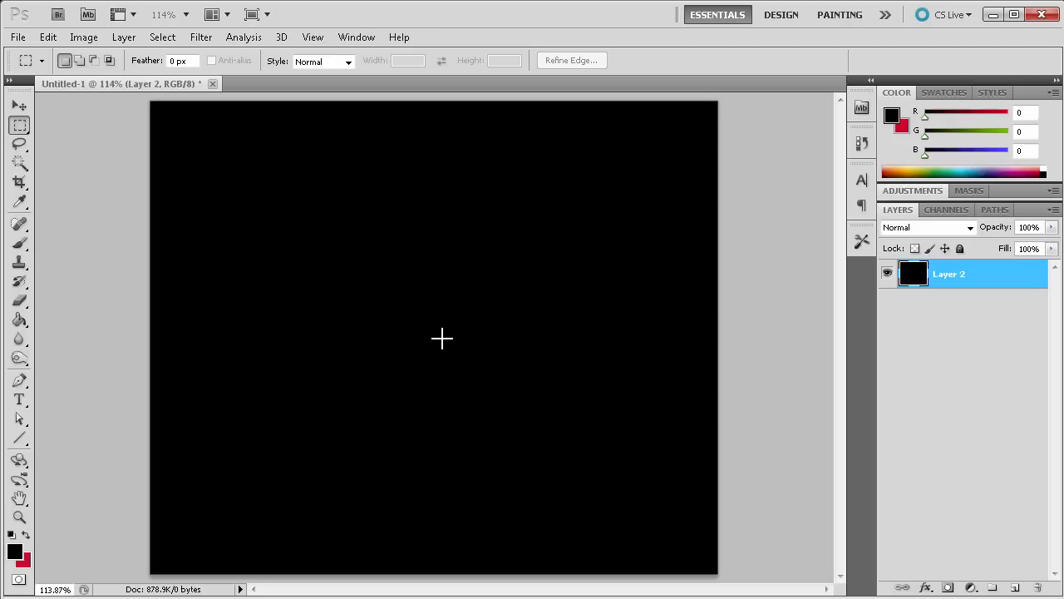
mouse_move(362, 349)
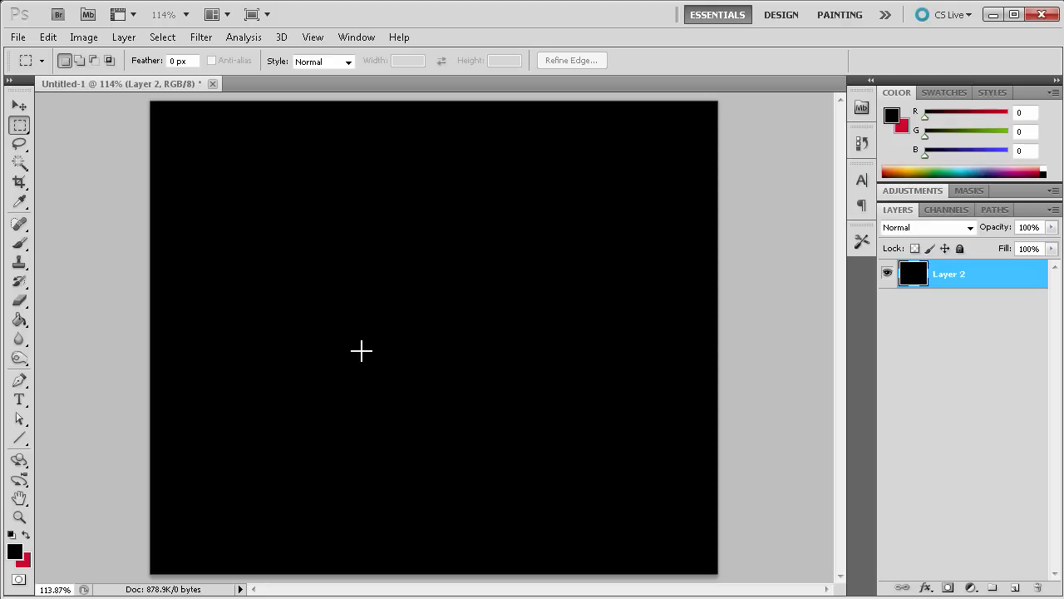
- Combine two overlapping rectangular selections into one stepped outline using Add to selection
drag(286, 223, 511, 376)
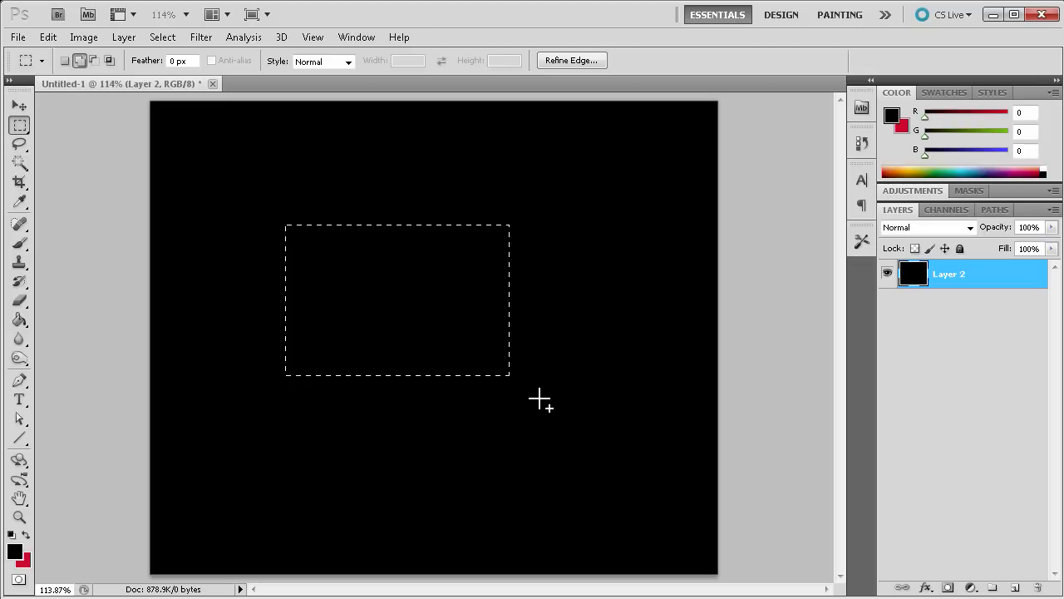
drag(466, 345, 582, 446)
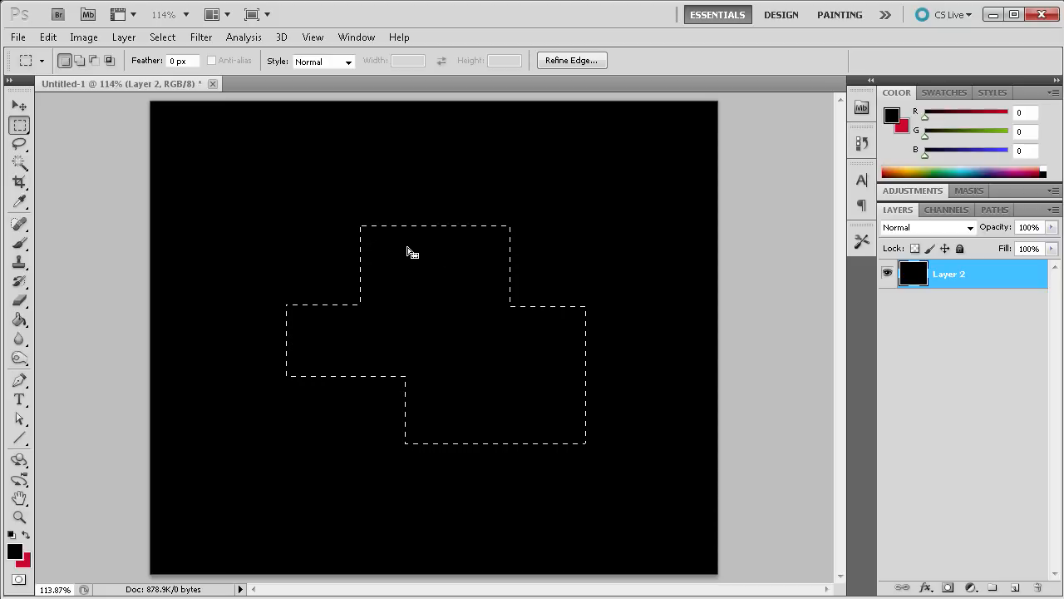
right_click(413, 253)
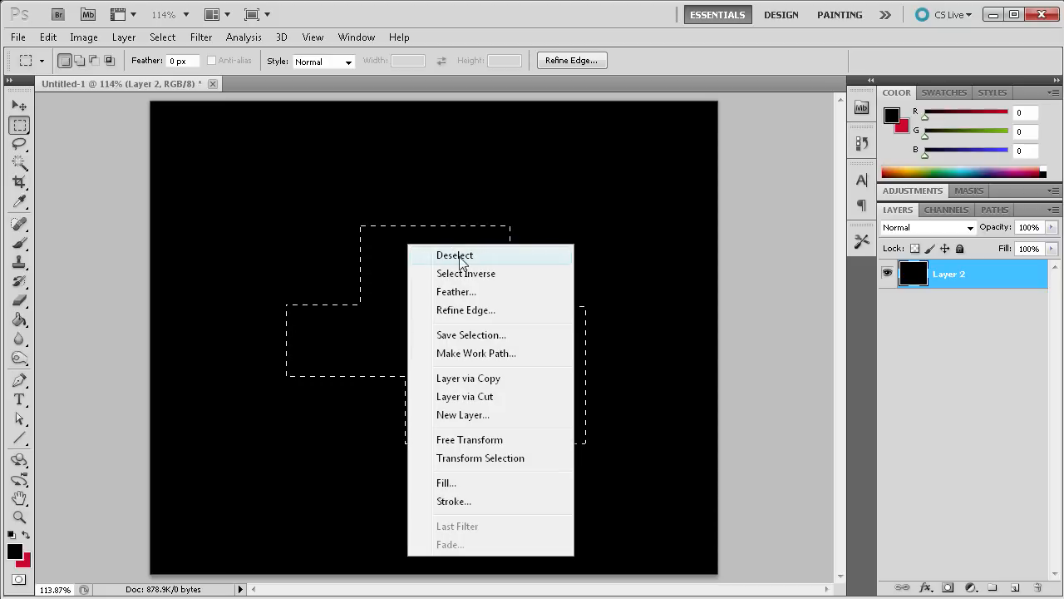
mouse_move(466, 273)
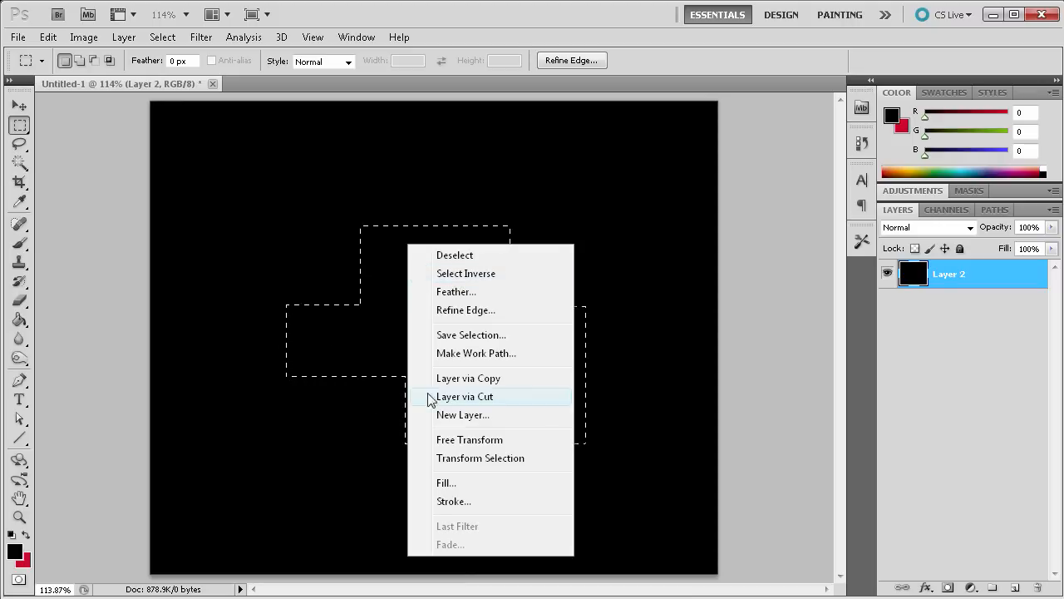
mouse_move(466, 311)
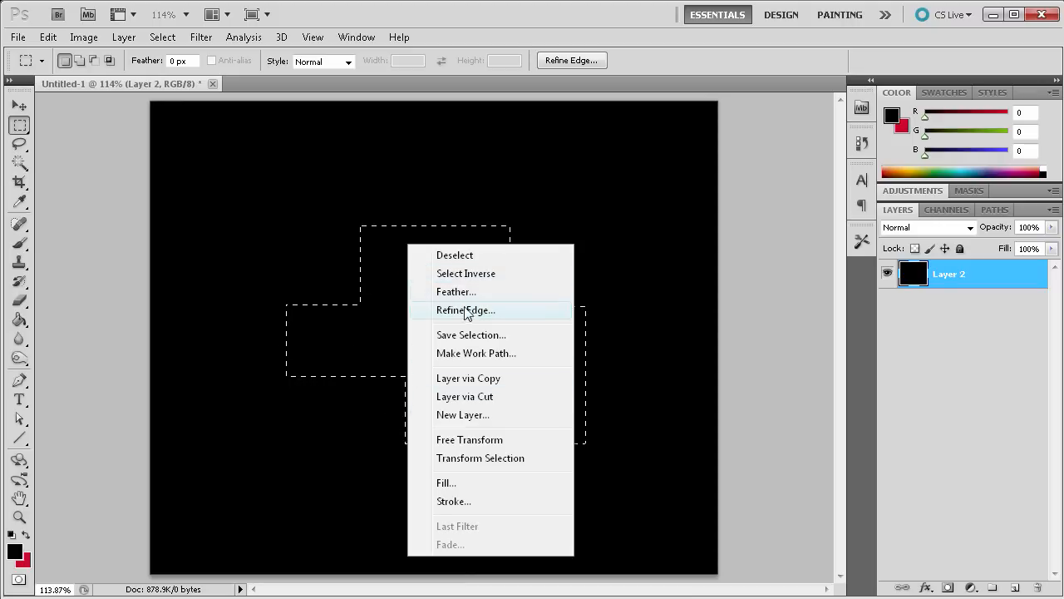
mouse_move(485, 369)
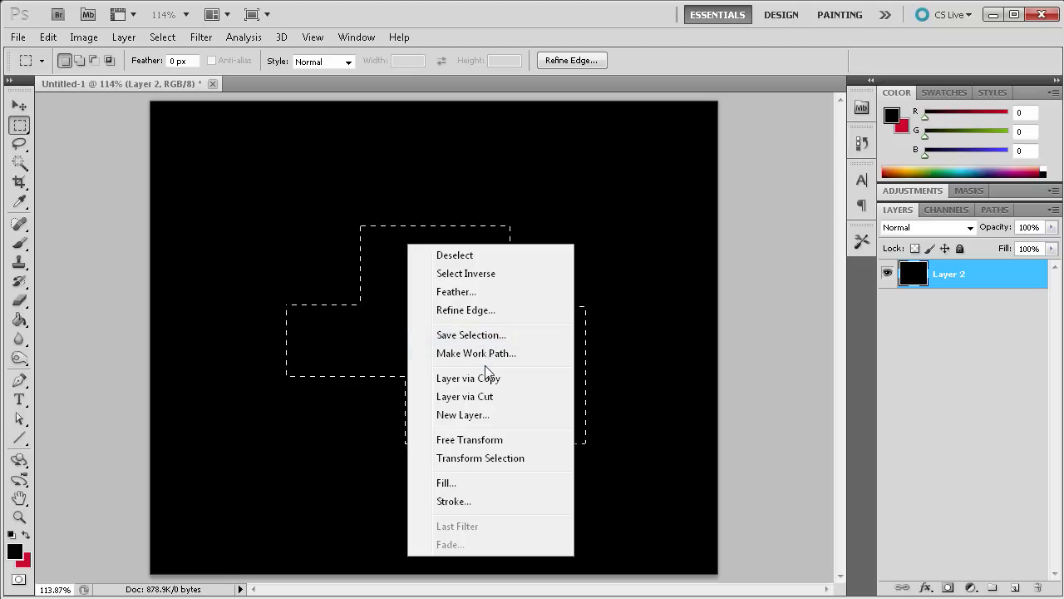
mouse_move(465, 396)
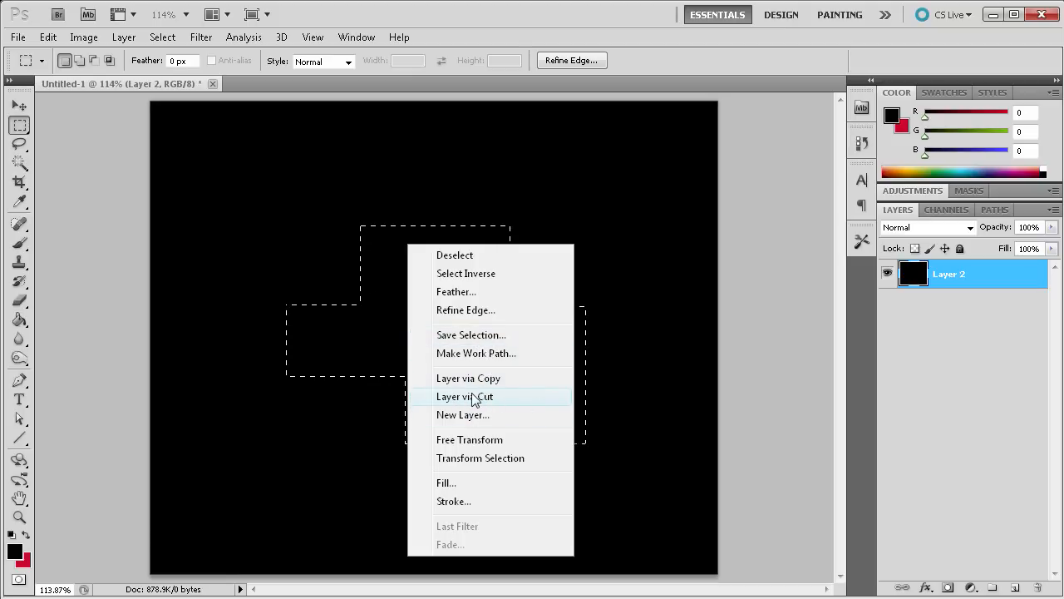
mouse_move(469, 379)
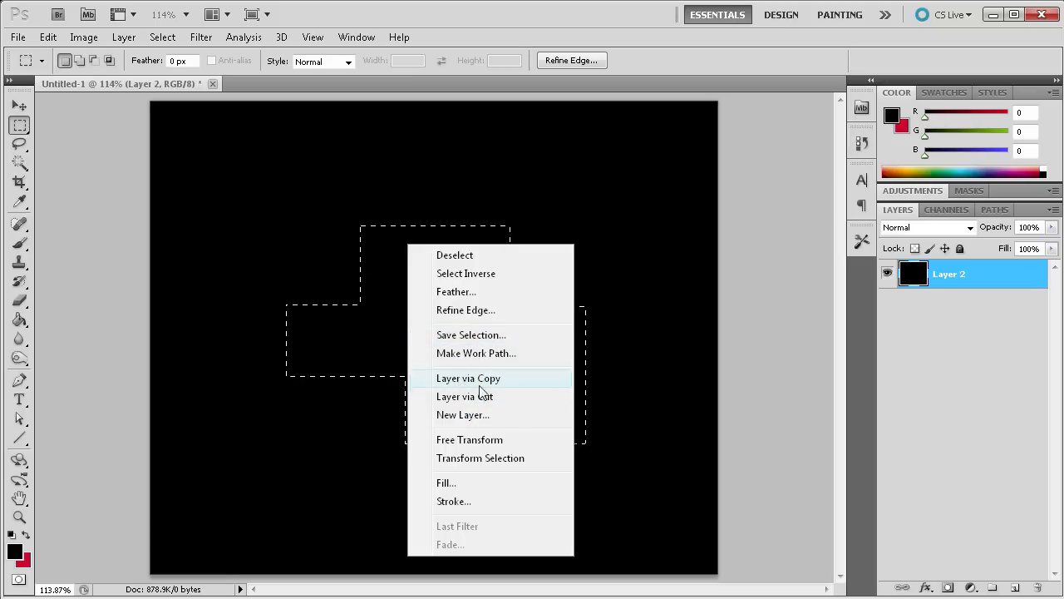
mouse_move(466, 396)
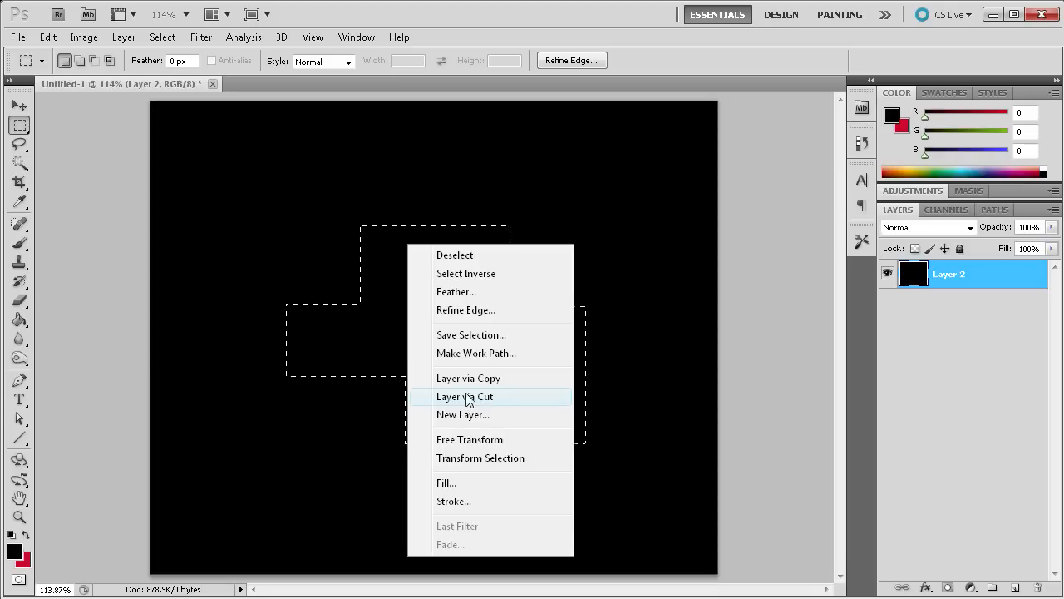
mouse_move(468, 379)
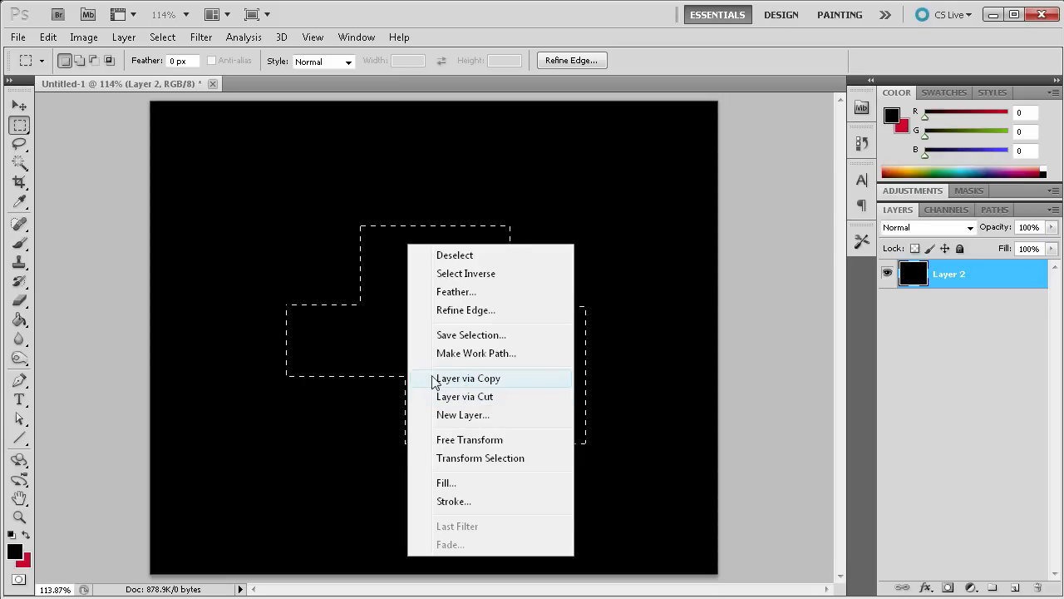
mouse_move(456, 447)
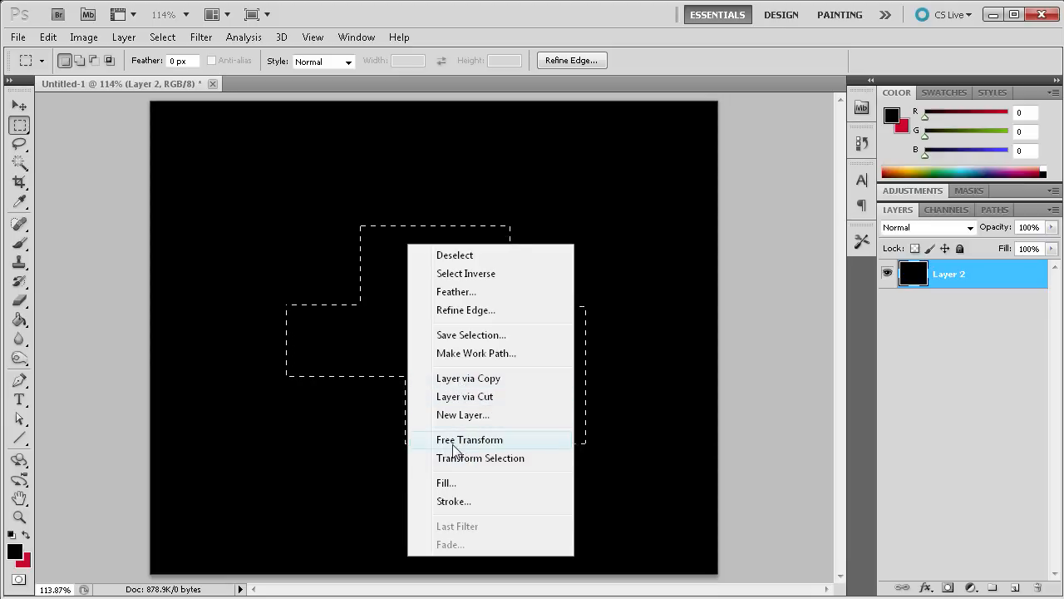
mouse_move(507, 457)
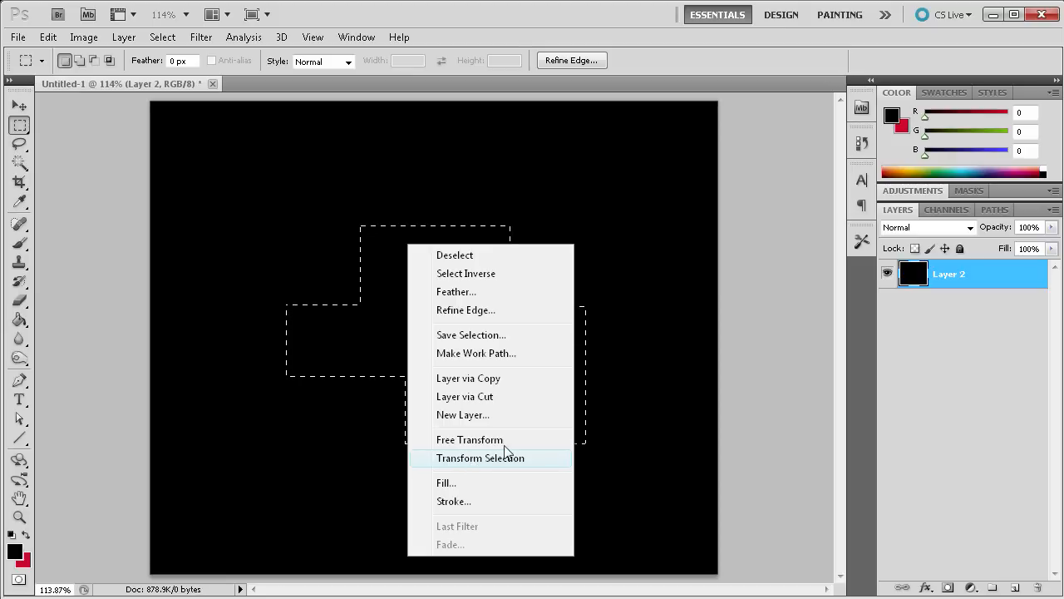
mouse_move(491, 466)
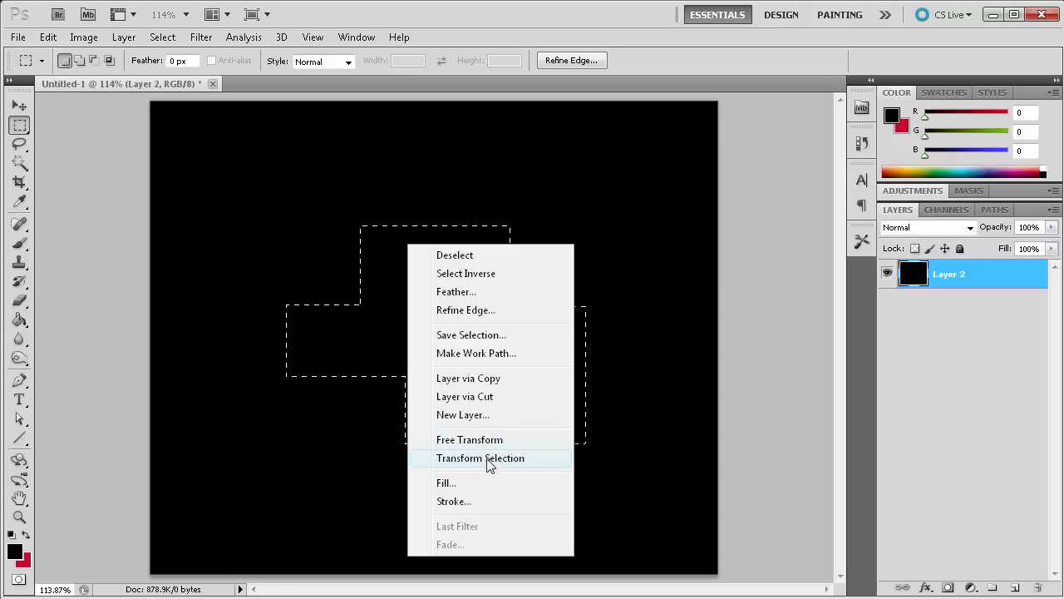
mouse_move(456, 424)
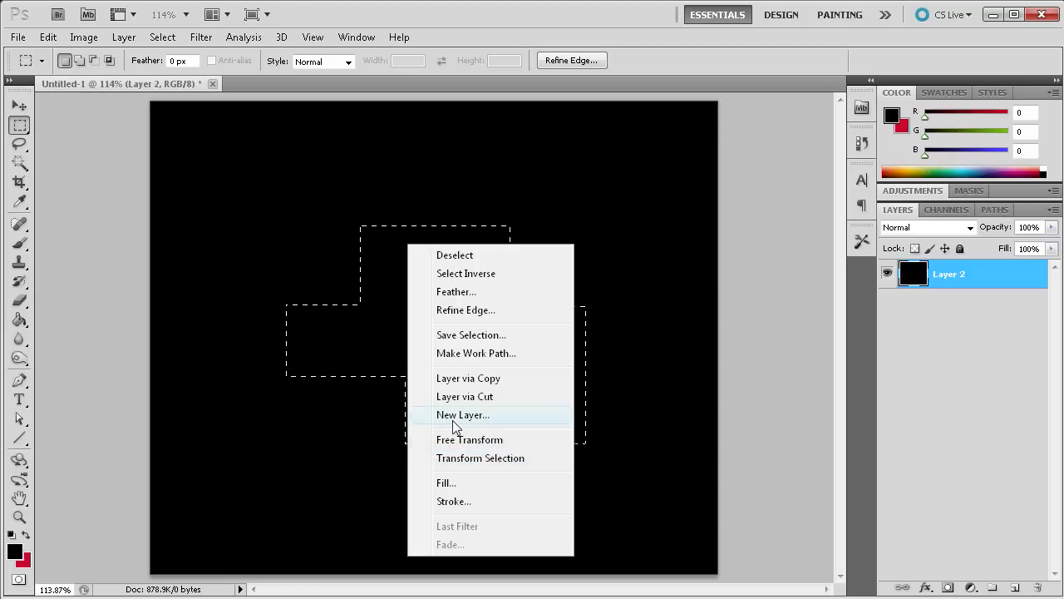
mouse_move(469, 439)
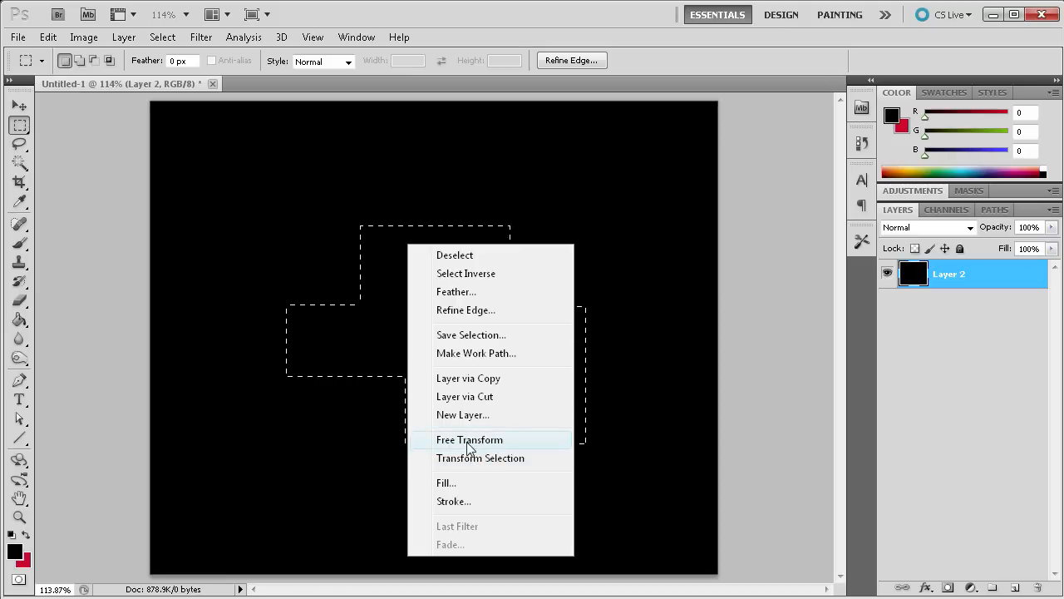
mouse_move(426, 481)
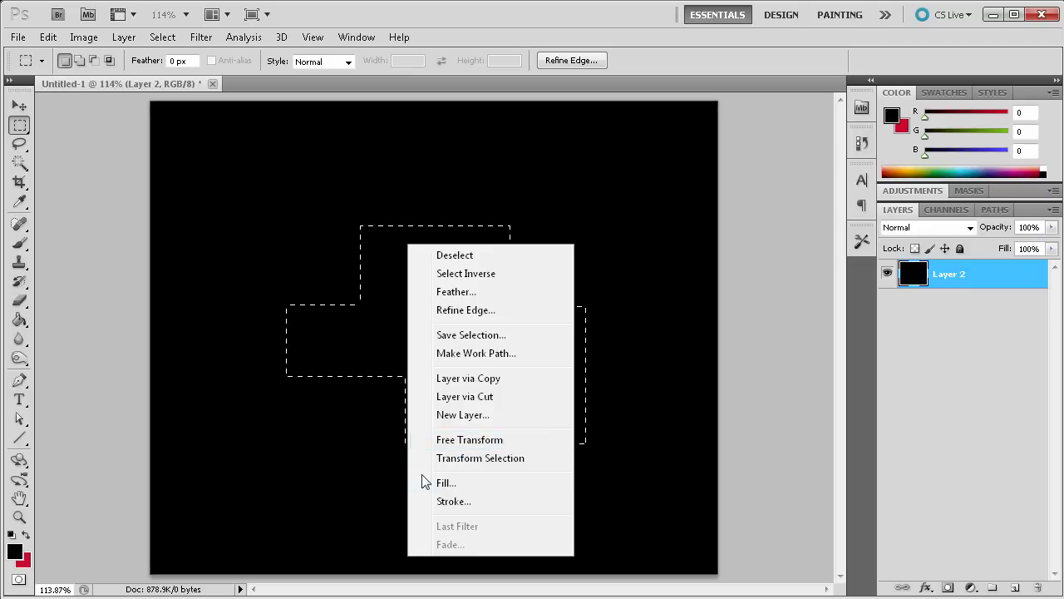
click(469, 439)
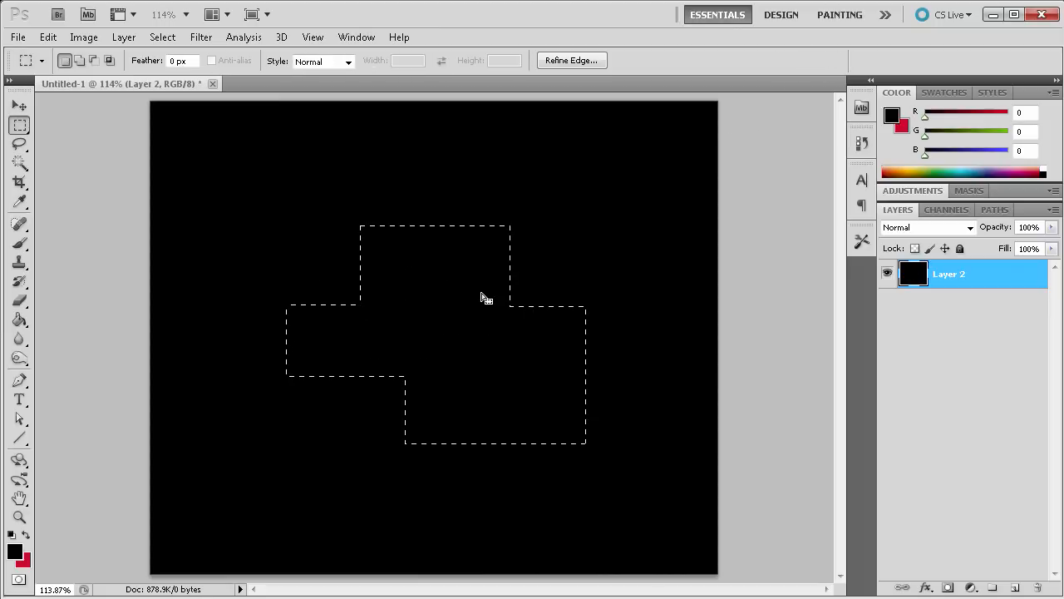
- Transform the selection by scaling it over the canvas and distorting it, then cancel the transform
right_click(486, 296)
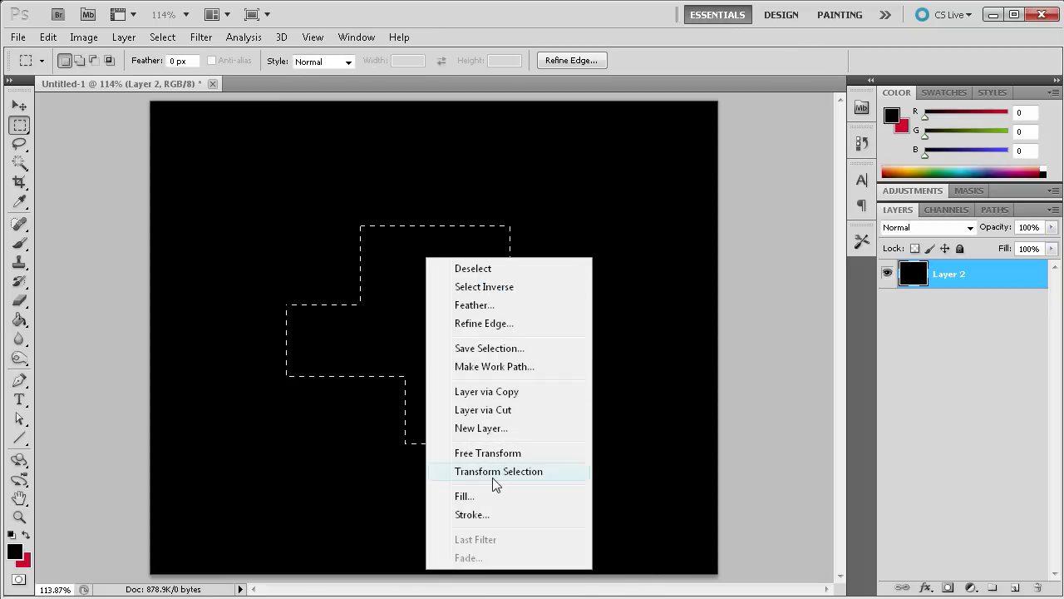
click(499, 471)
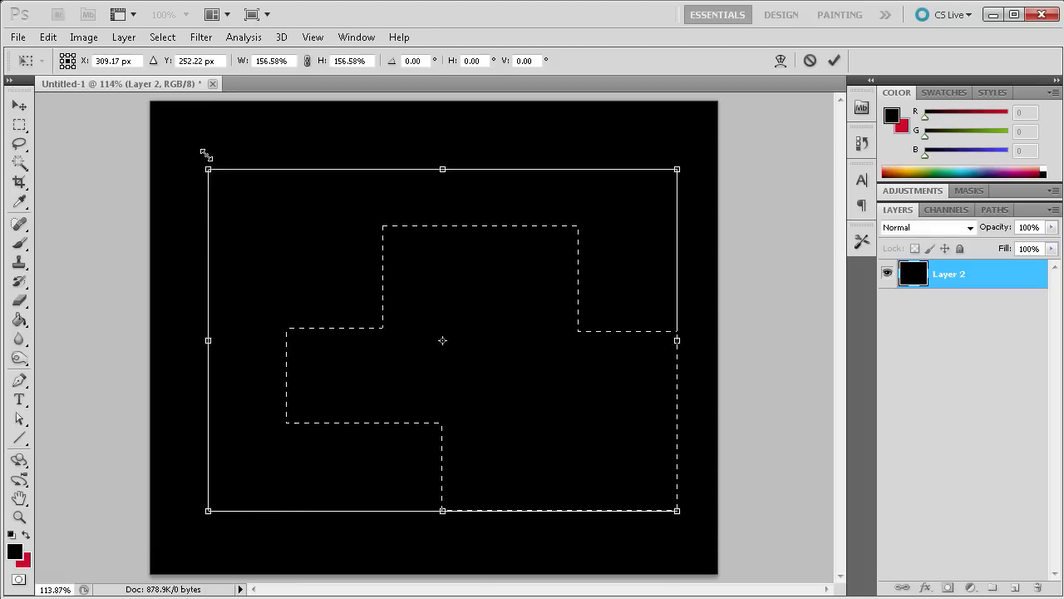
drag(210, 169, 187, 153)
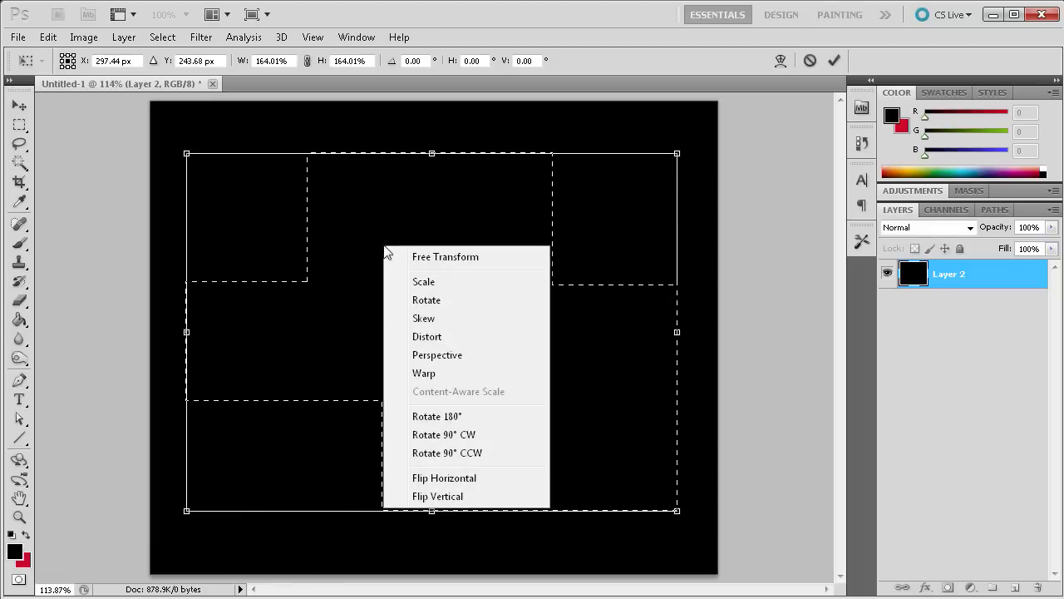
mouse_move(439, 345)
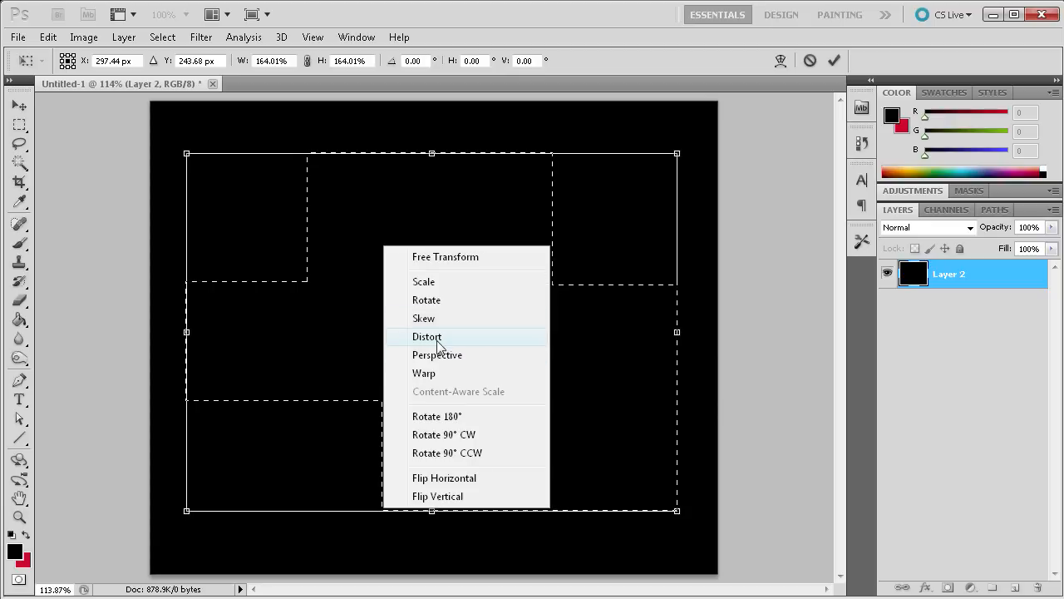
click(428, 336)
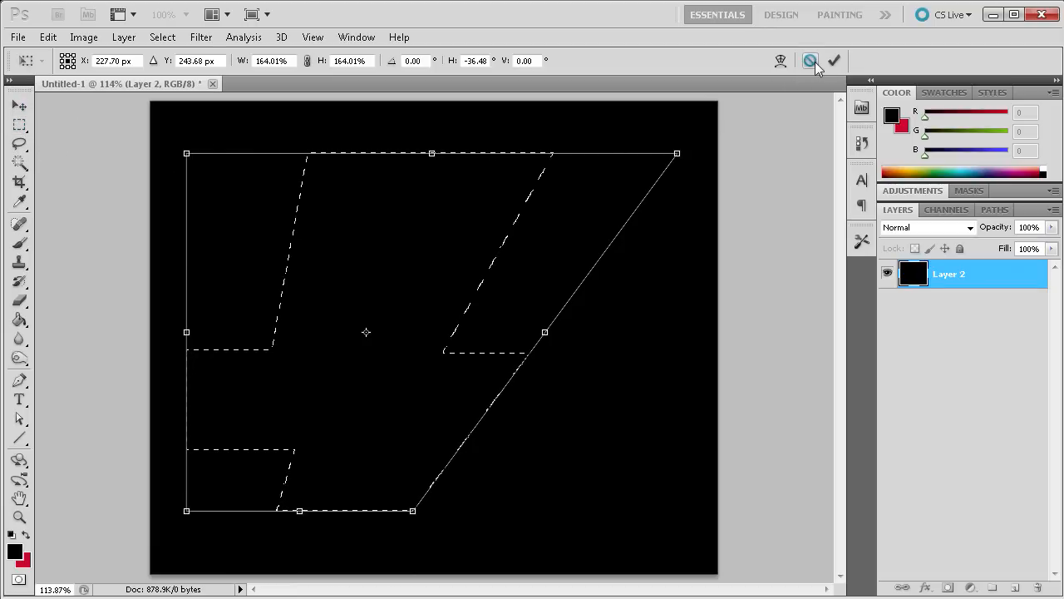
click(835, 60)
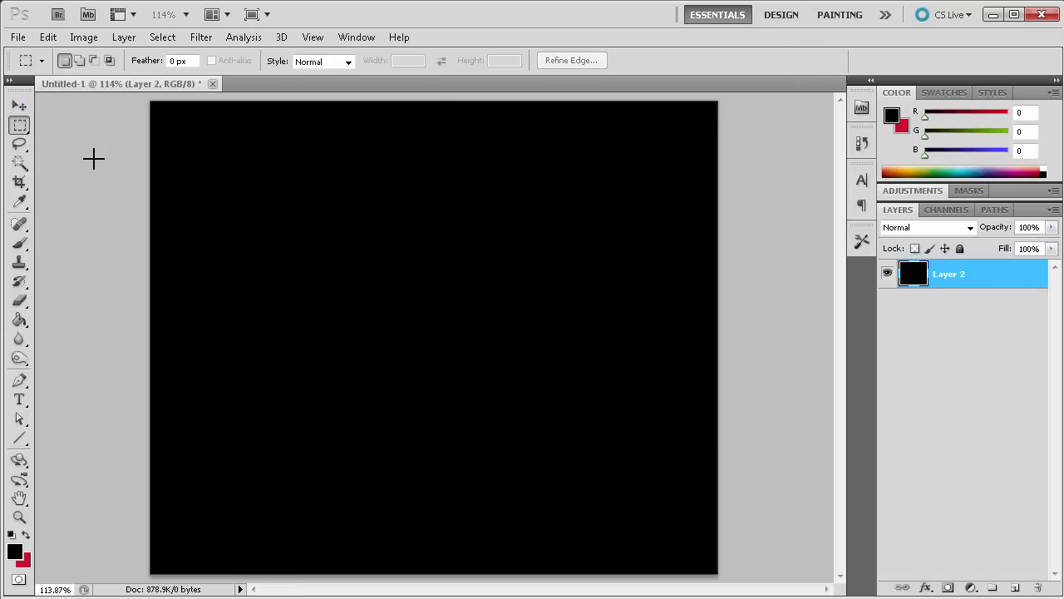
- Draw an elliptical selection, move it across the canvas, then dismiss its context menu
click(20, 124)
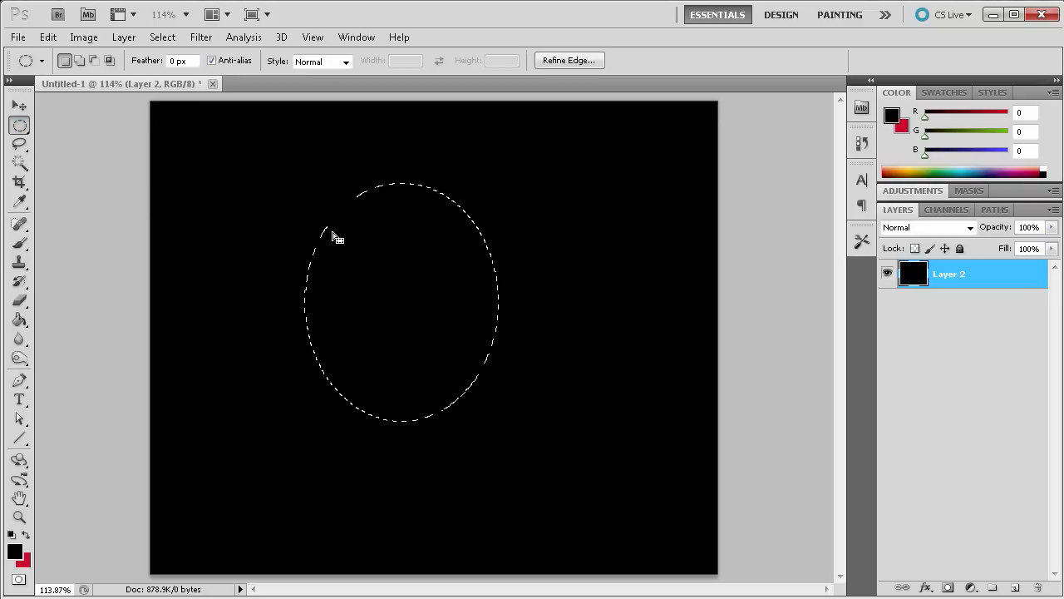
drag(333, 236, 596, 464)
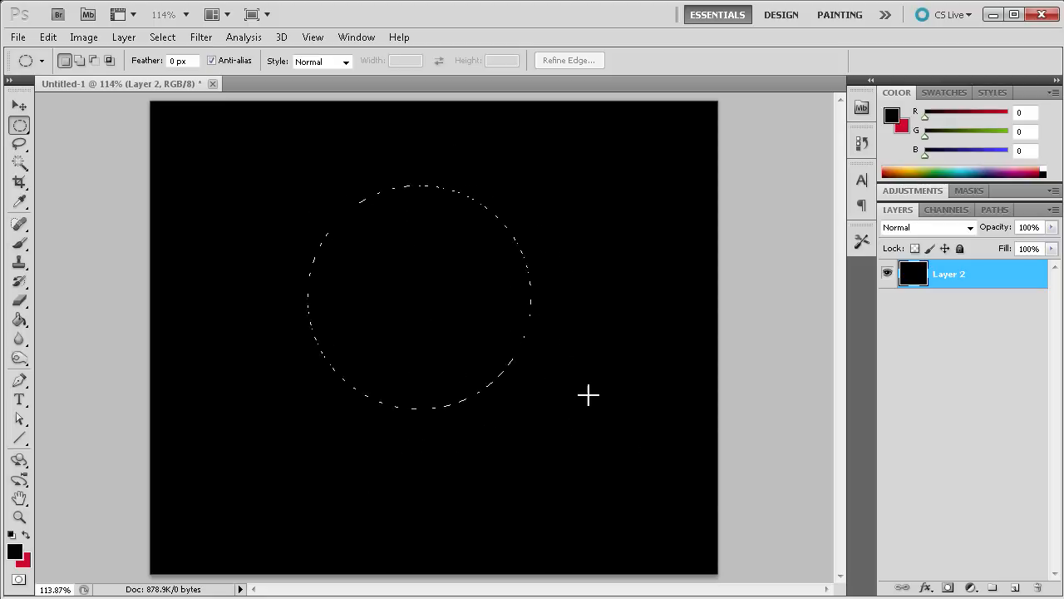
drag(589, 396, 554, 313)
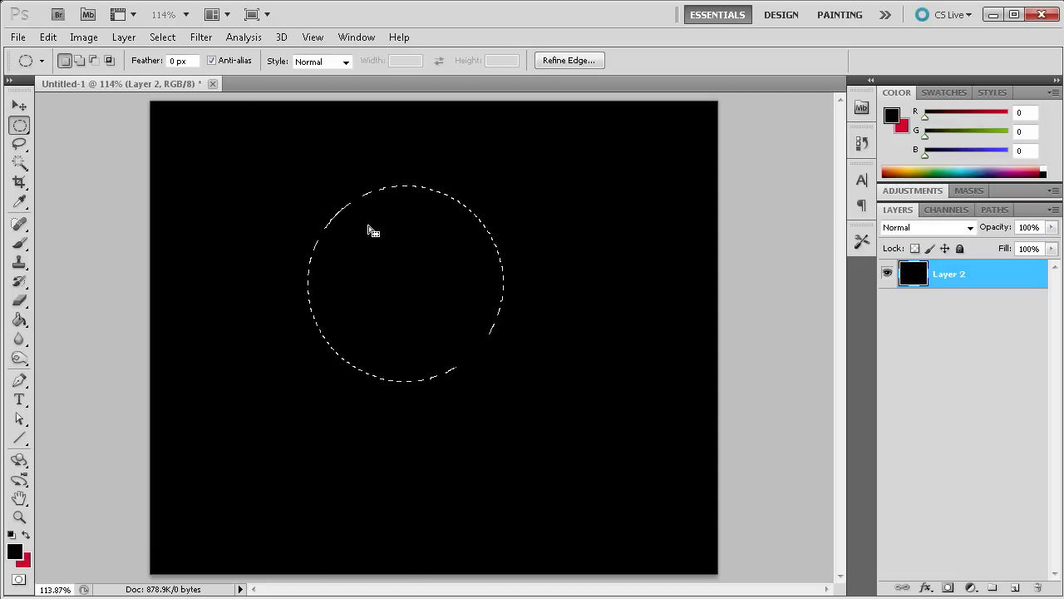
right_click(374, 231)
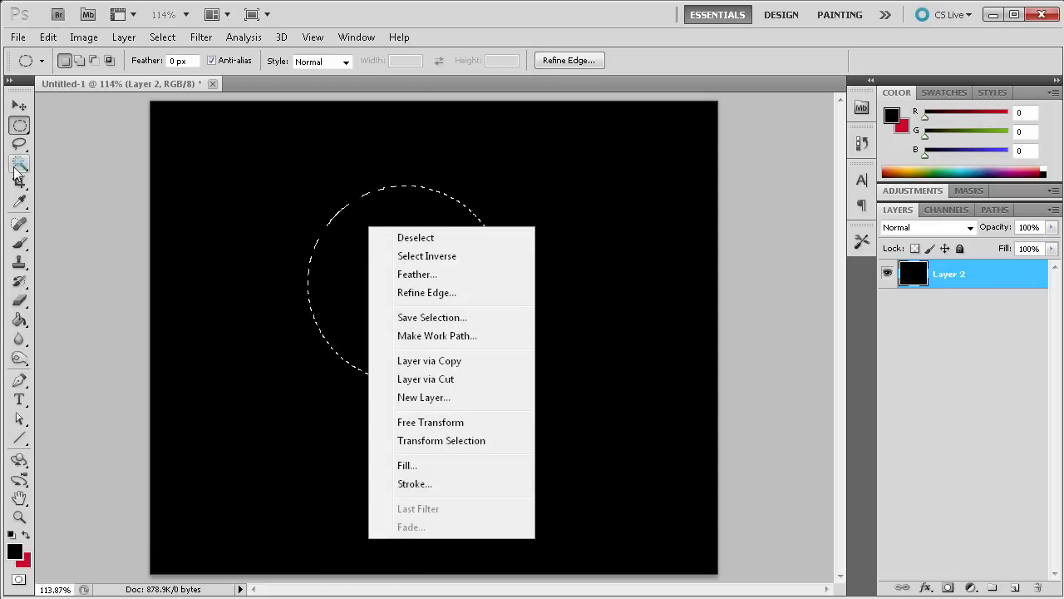
click(20, 124)
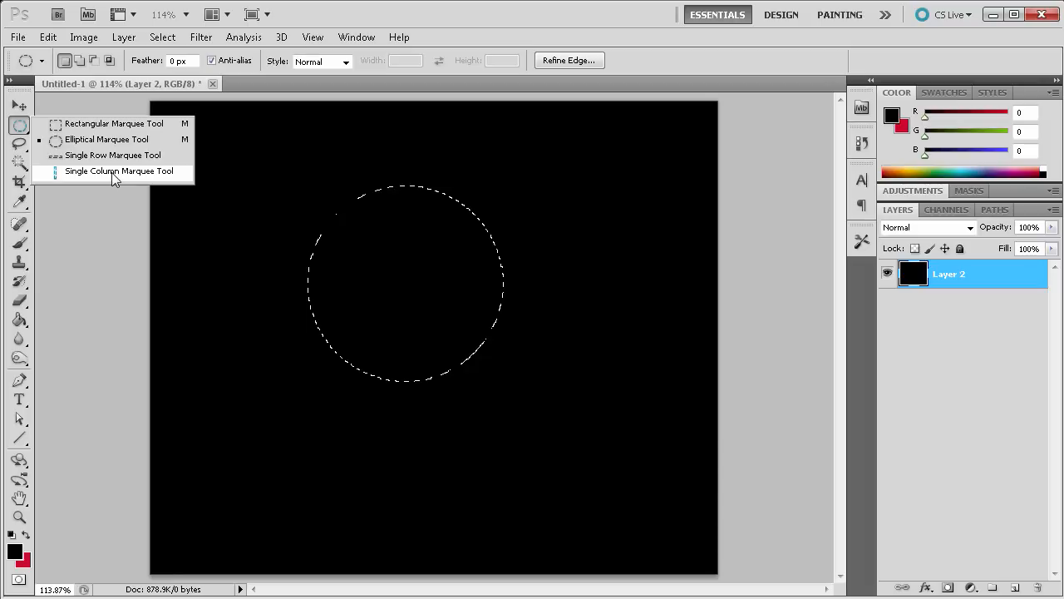
mouse_move(113, 155)
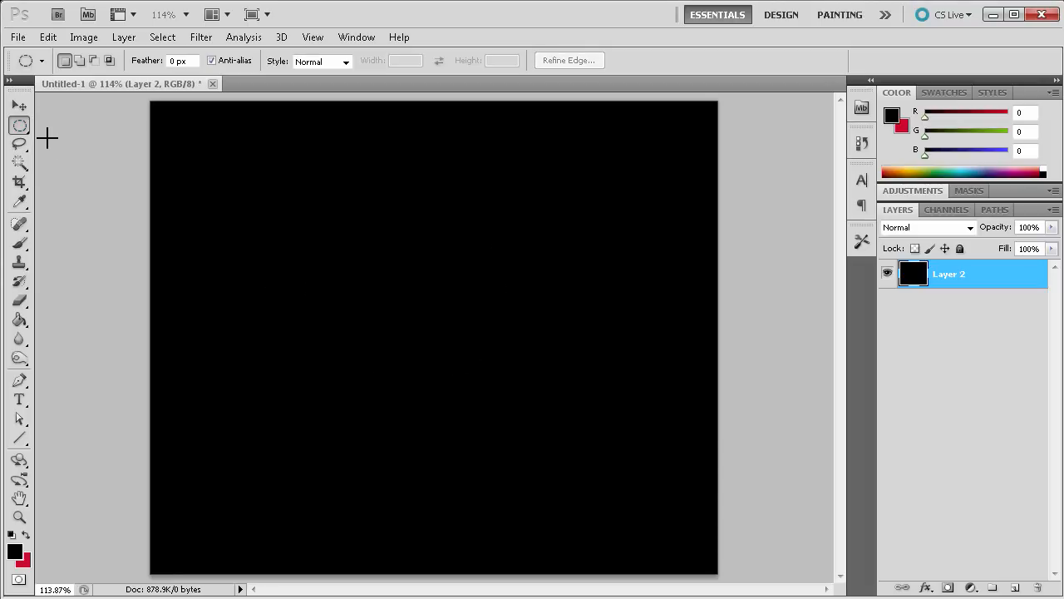
- Make a Single Row Marquee selection across the canvas and bring up the new-layer options
click(20, 124)
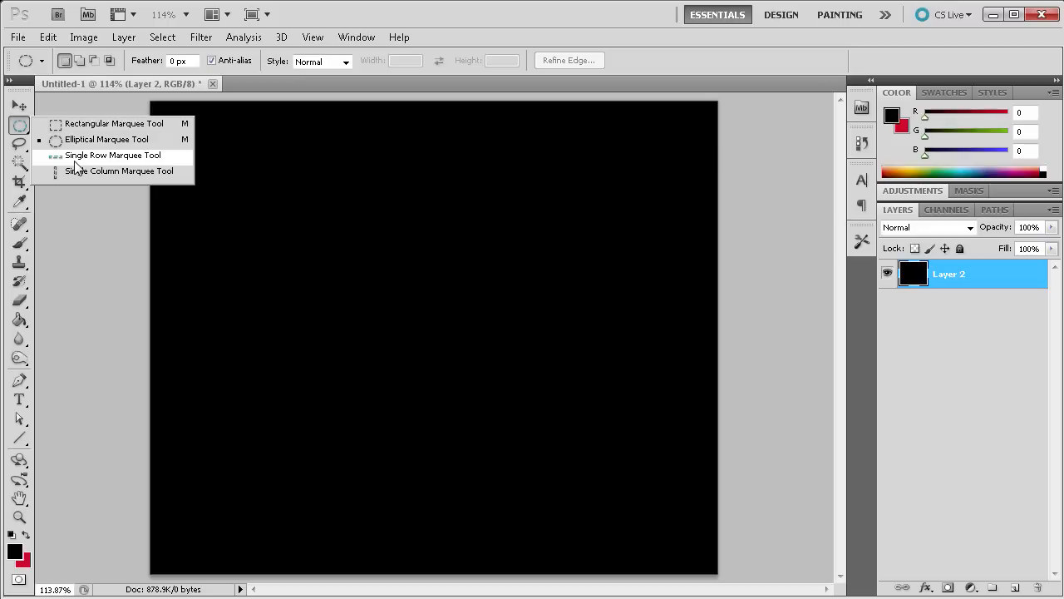
click(113, 155)
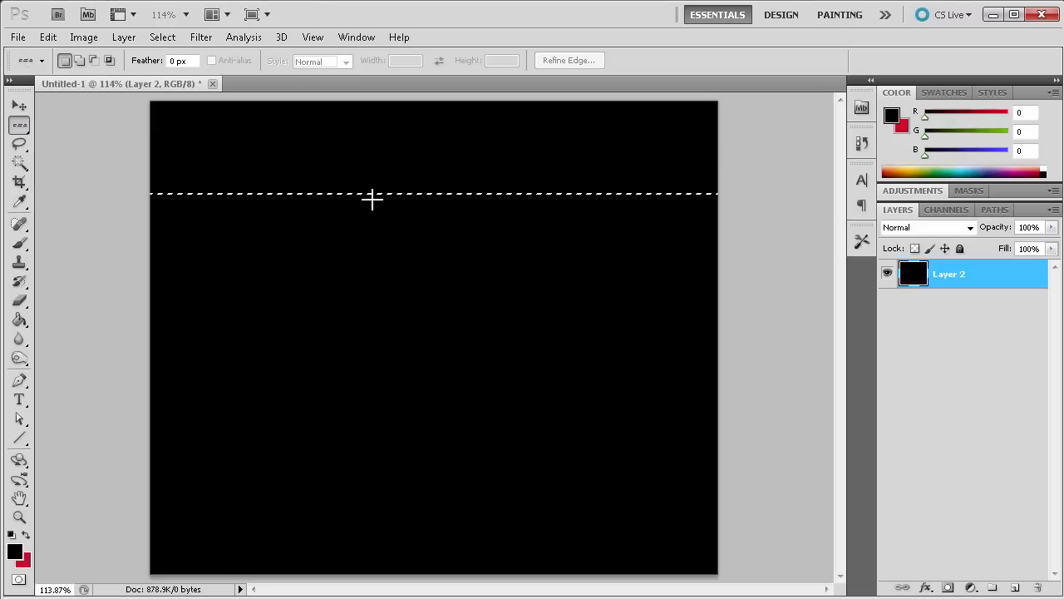
drag(372, 200, 416, 324)
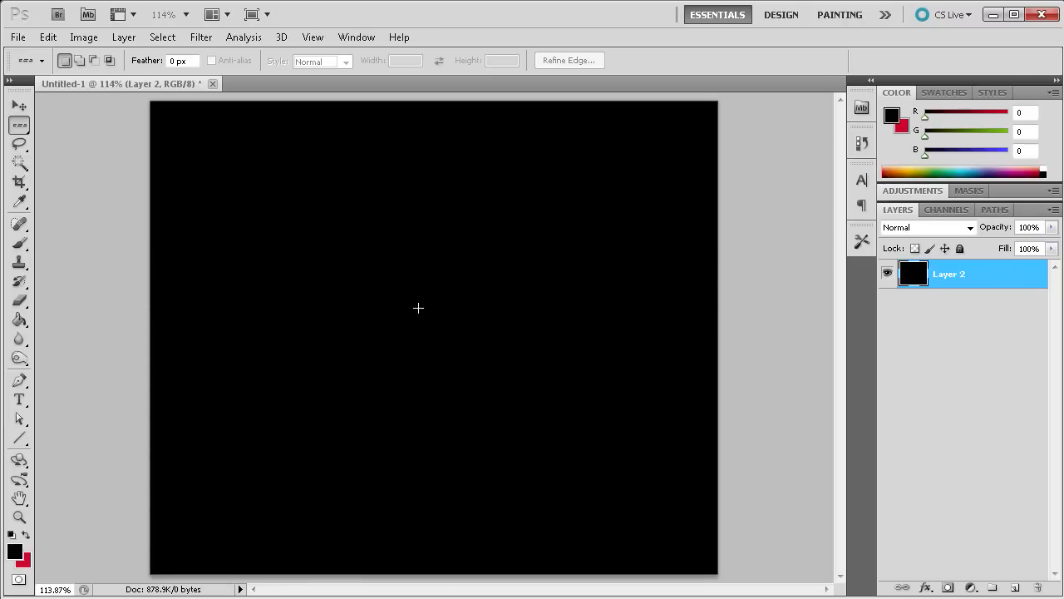
right_click(419, 306)
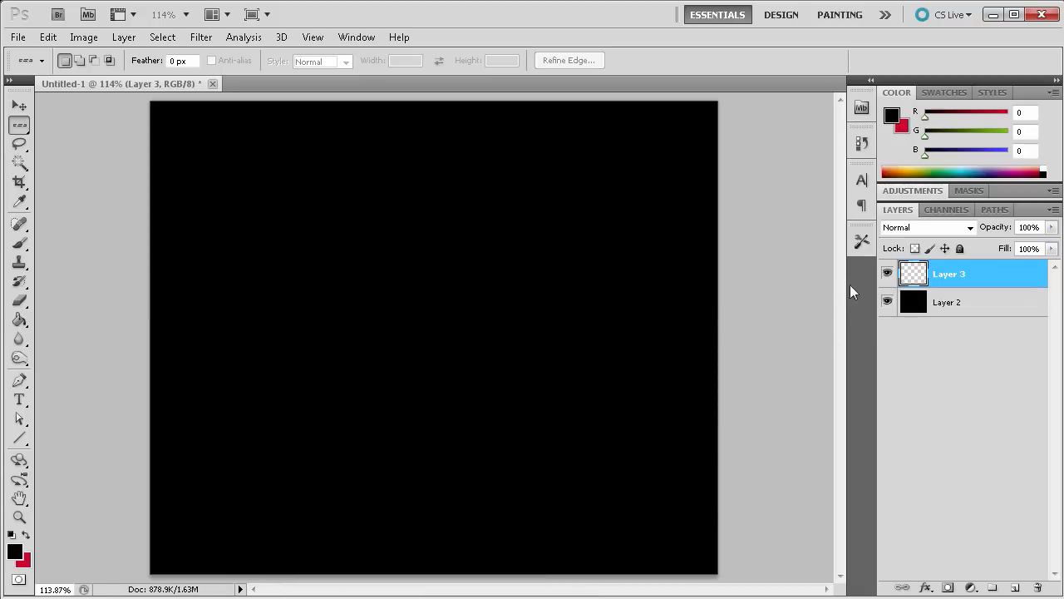
- Hide the empty Layer 3 in the Layers panel
click(888, 273)
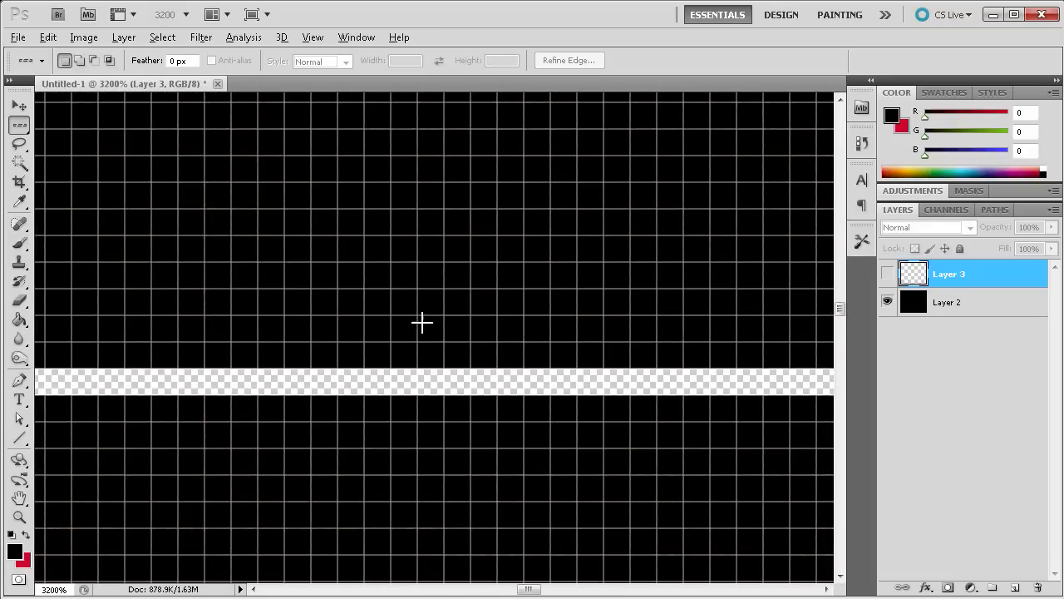
mouse_move(379, 374)
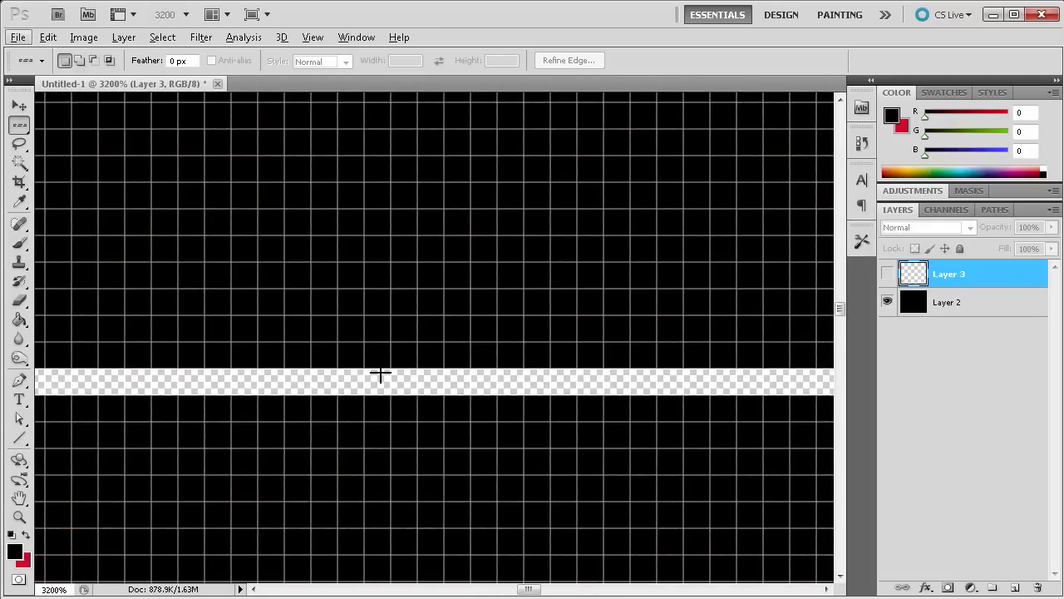
mouse_move(391, 338)
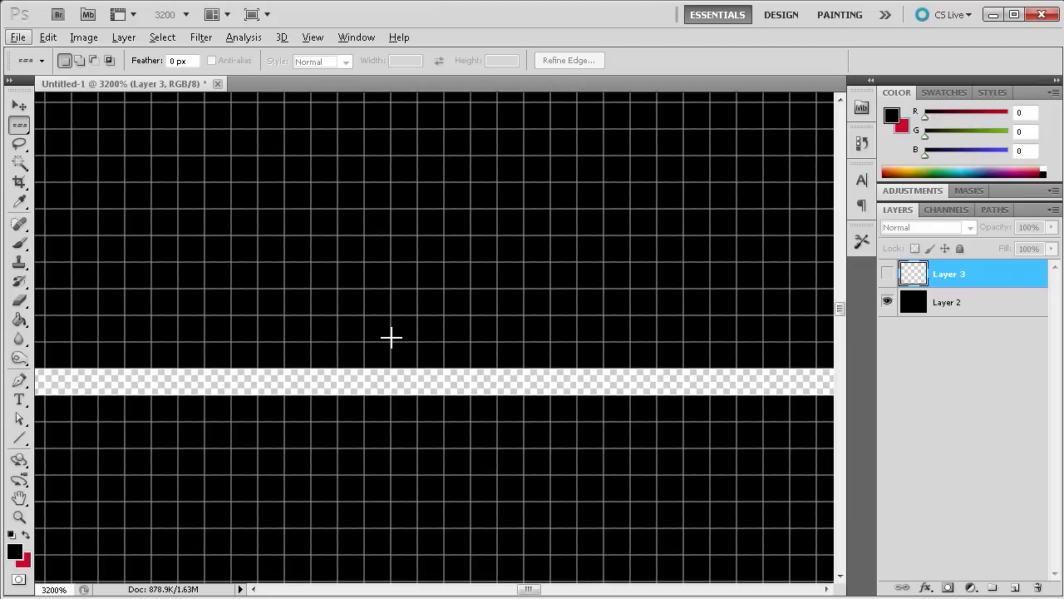
mouse_move(349, 383)
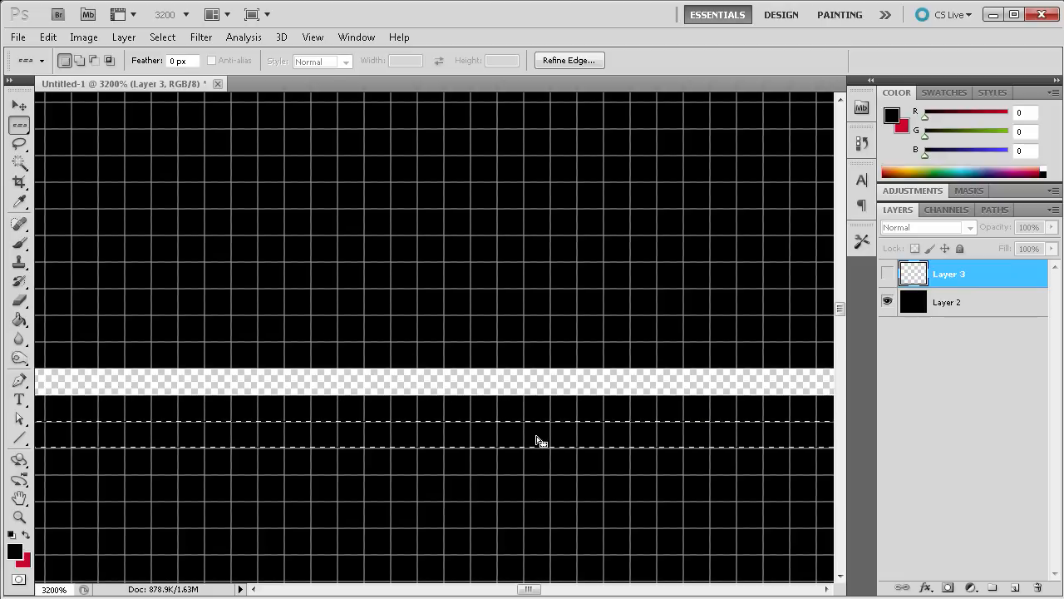
mouse_move(390, 371)
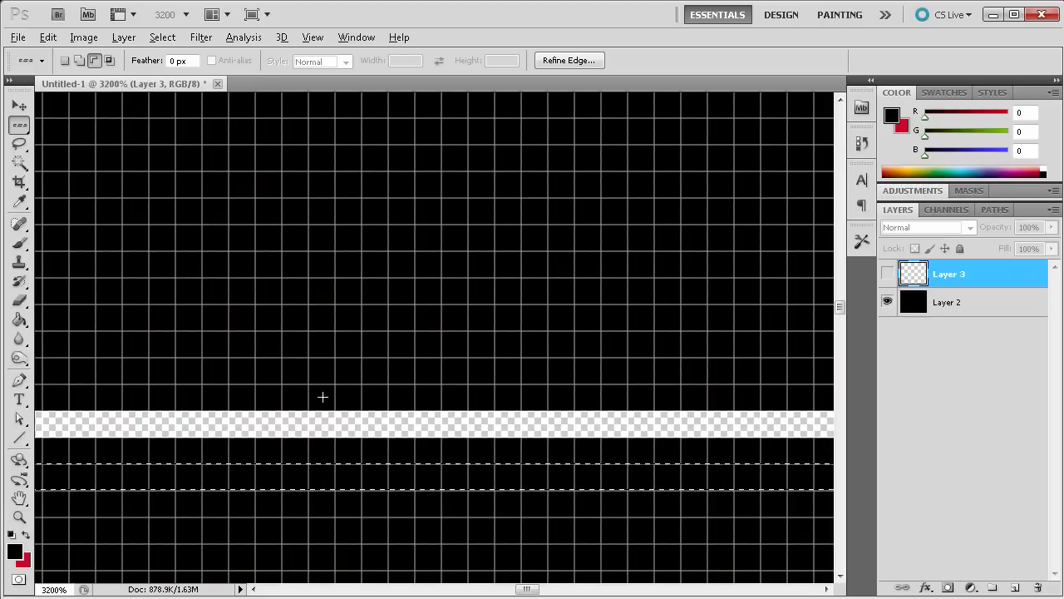
mouse_move(499, 426)
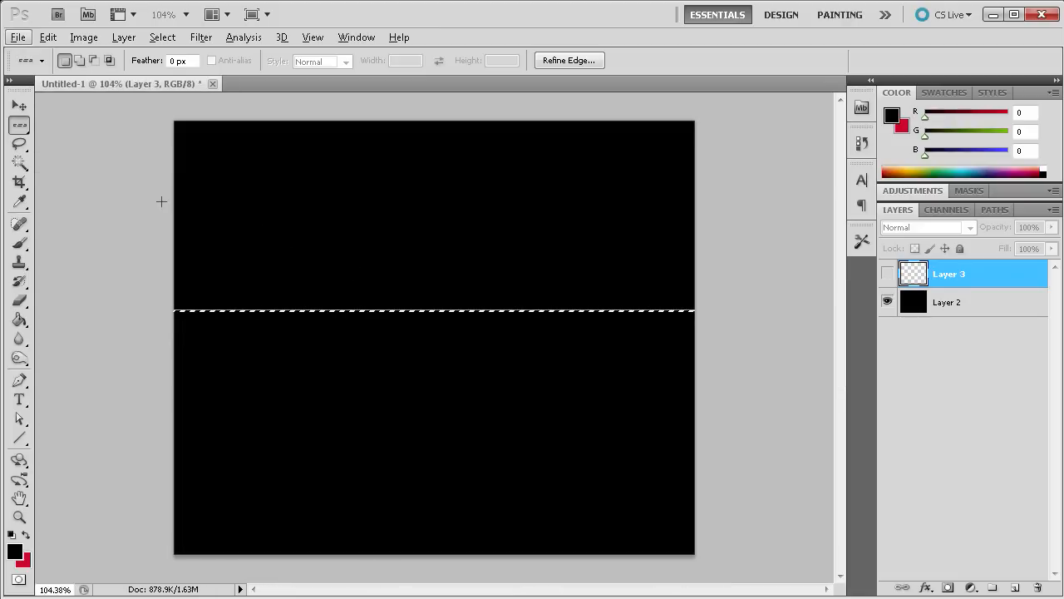
- Try a Single Column Marquee selection on the canvas, then clear it
click(20, 125)
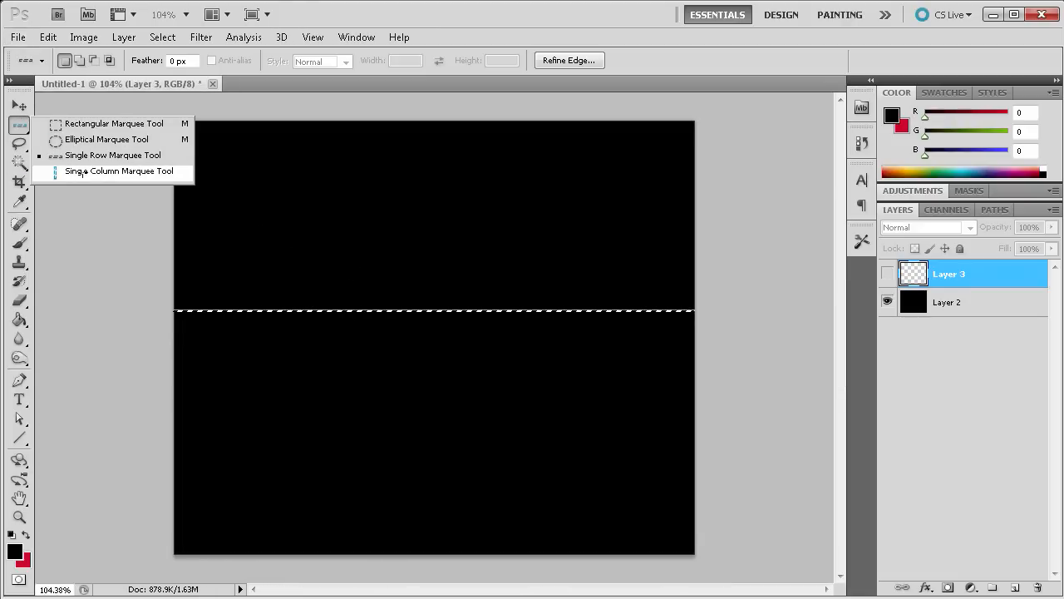
click(120, 170)
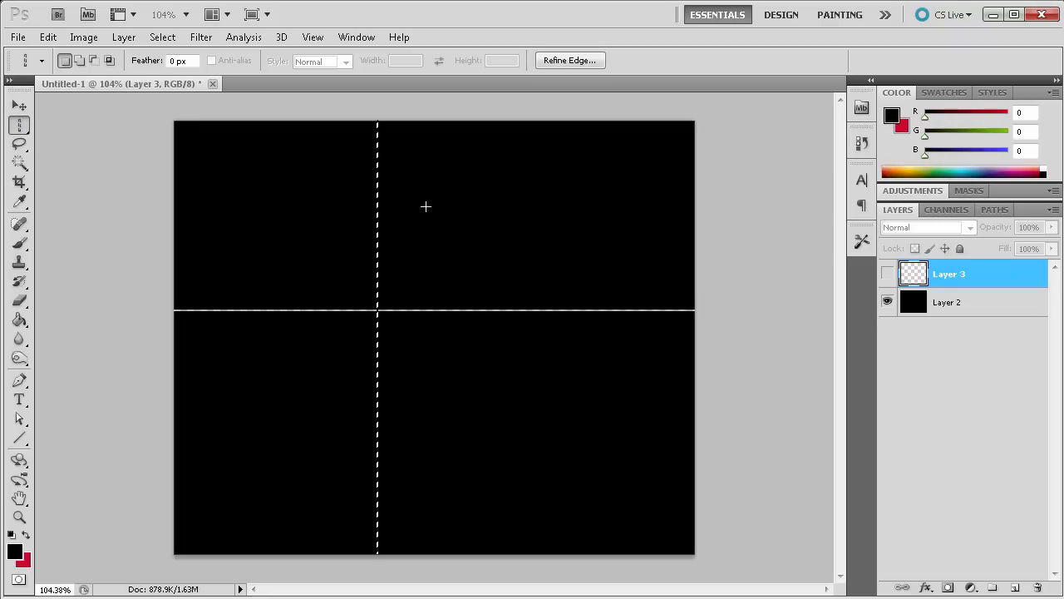
click(20, 125)
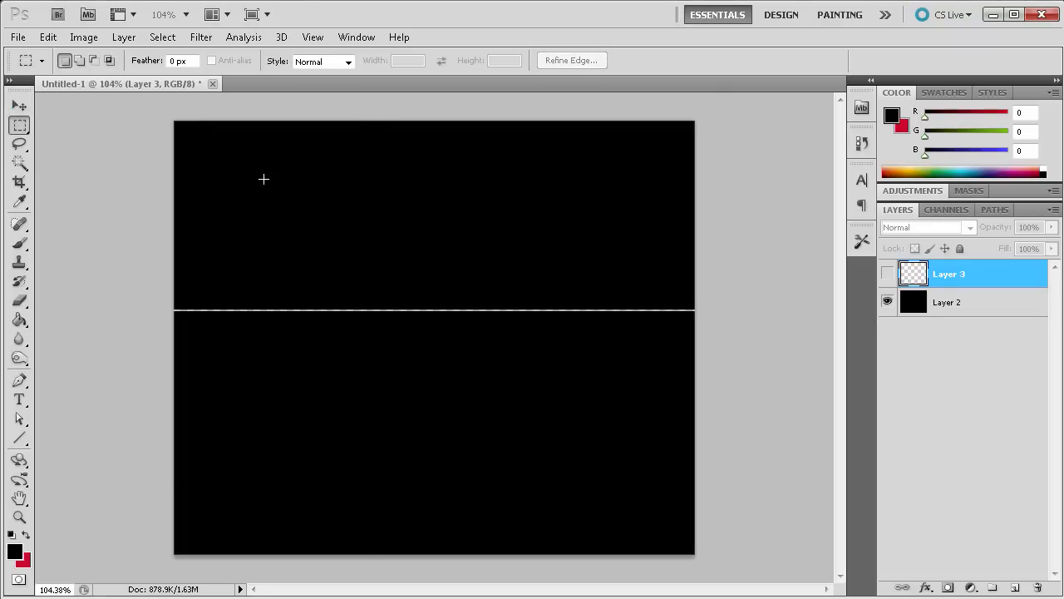
click(20, 125)
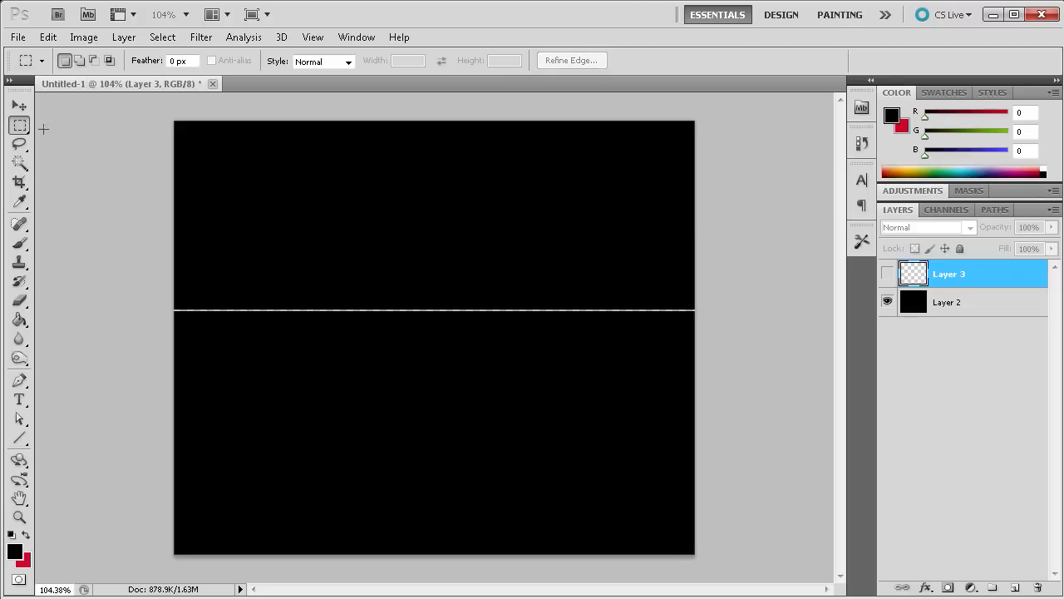
click(20, 124)
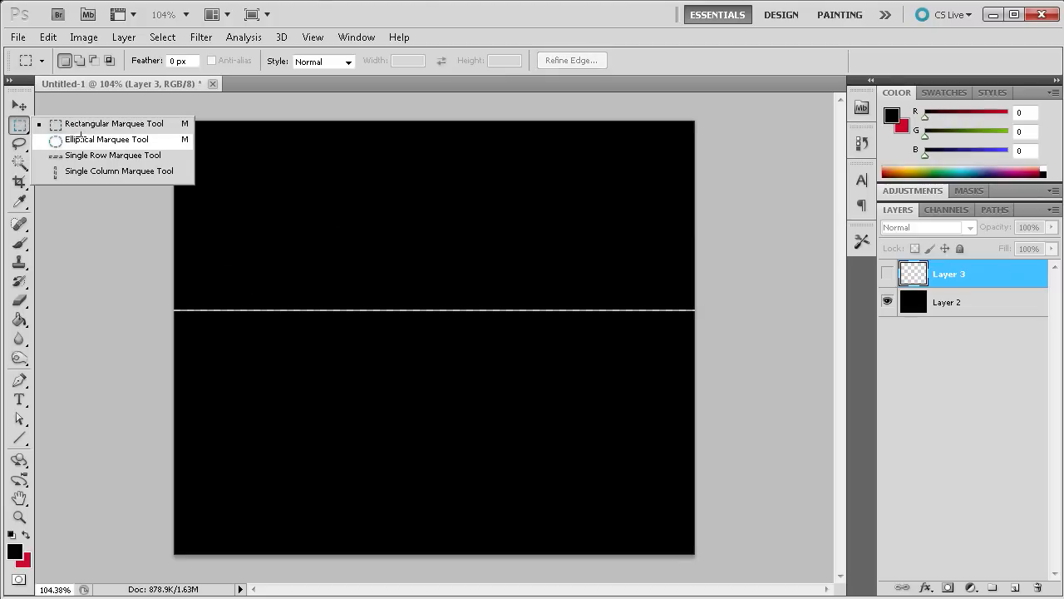
click(114, 123)
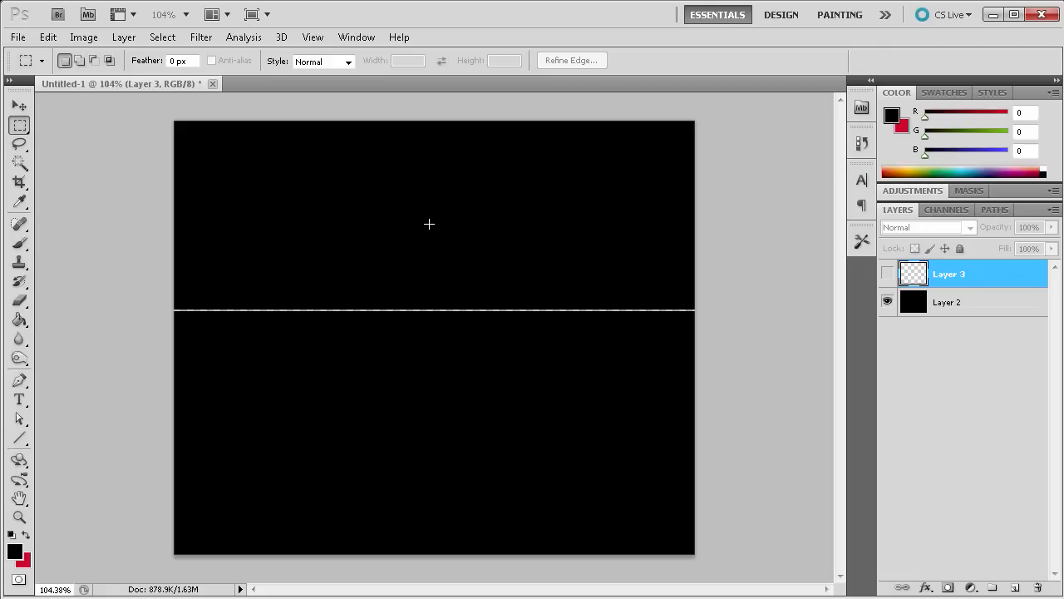